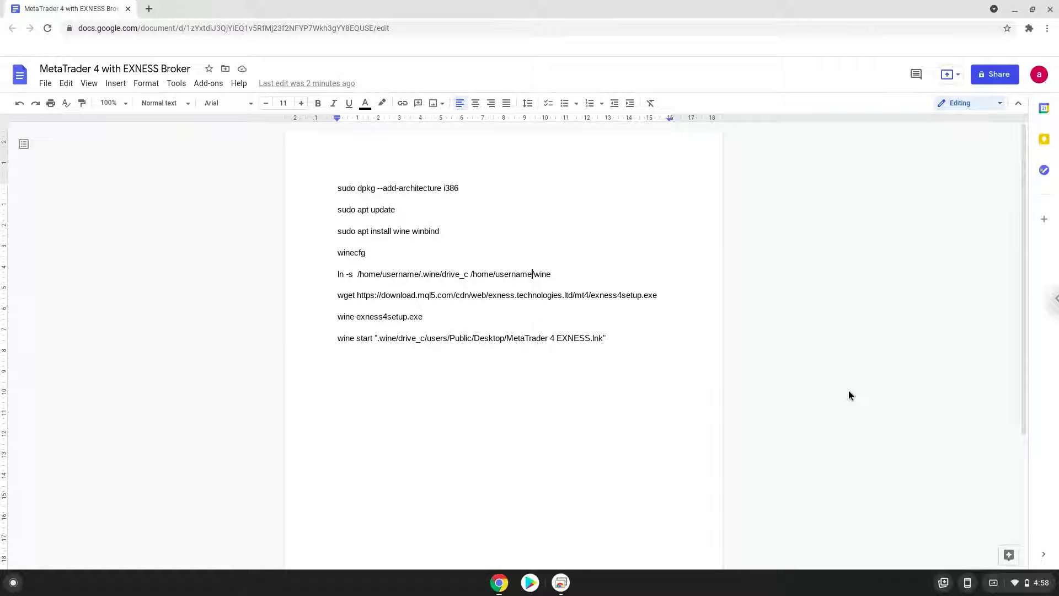
Bring up the Chromebook system settings from the shelf status area.
type("/")
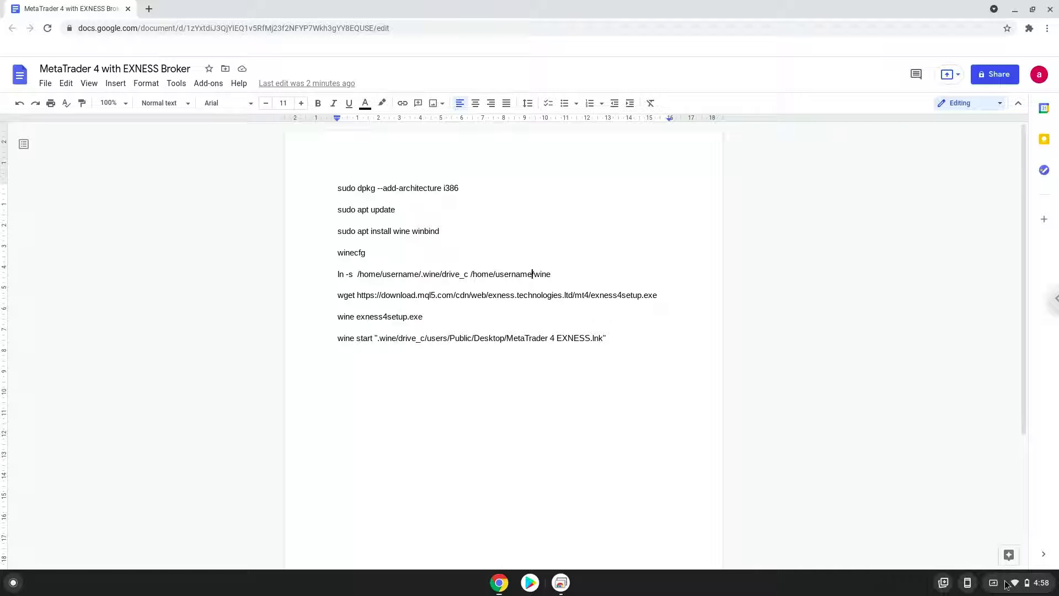
left_click(1024, 582)
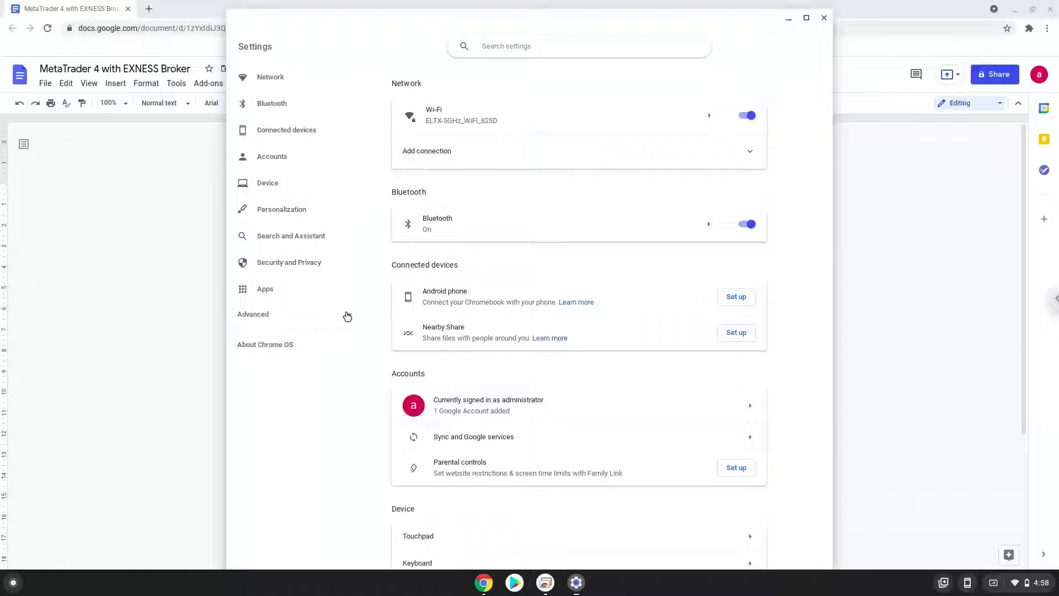
Turn on the Linux development environment under Developers and install it with the recommended disk size.
left_click(253, 315)
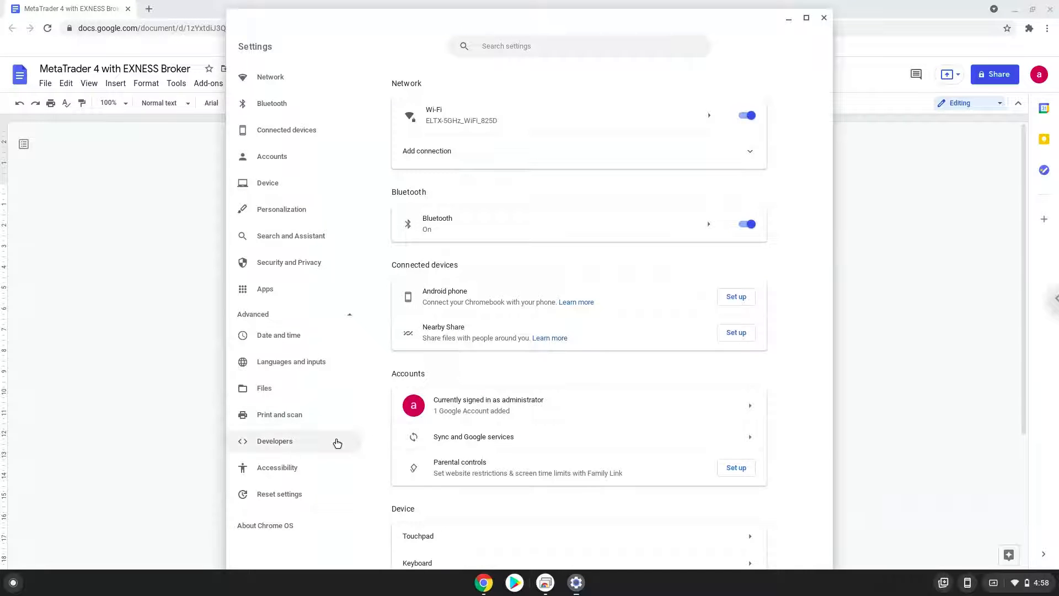
left_click(275, 441)
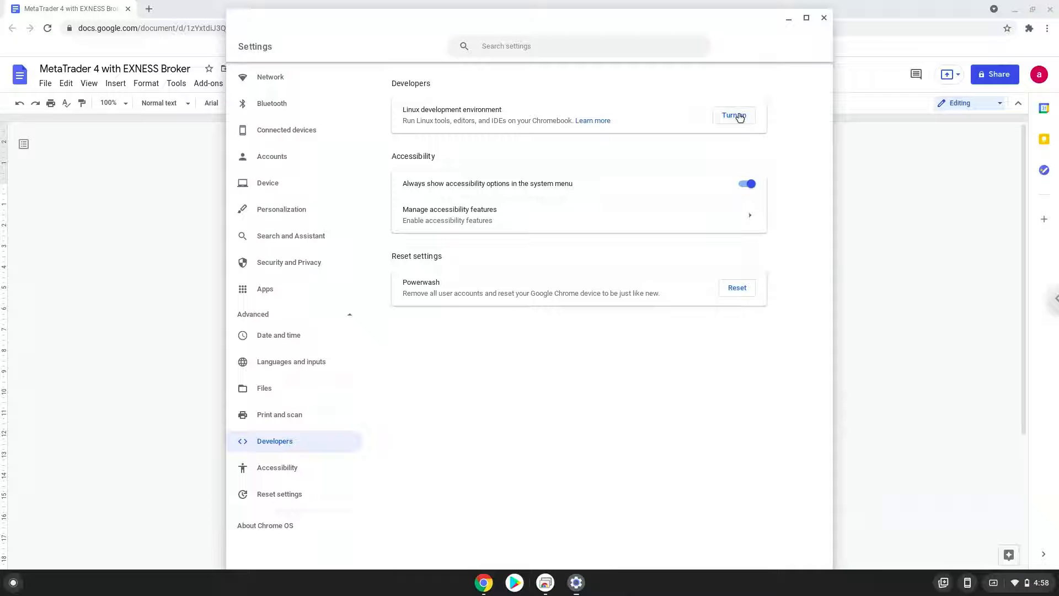
left_click(733, 115)
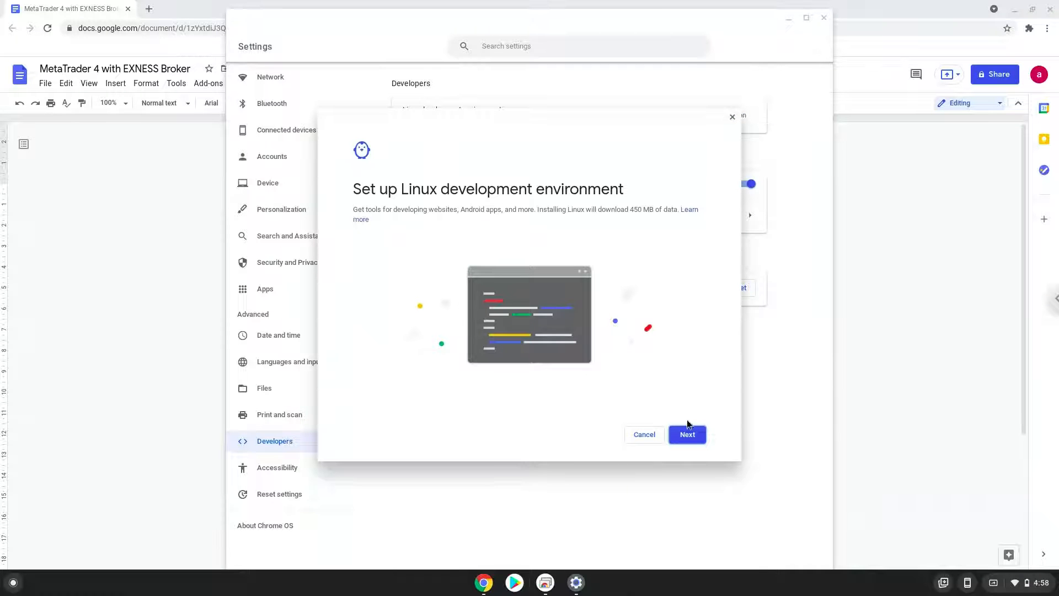
left_click(686, 435)
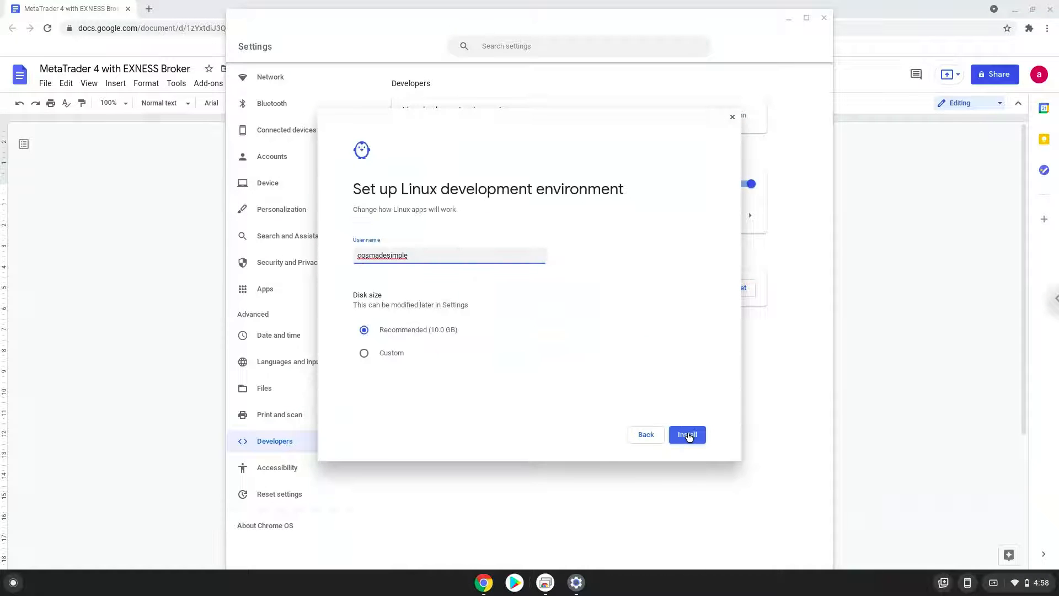
left_click(686, 435)
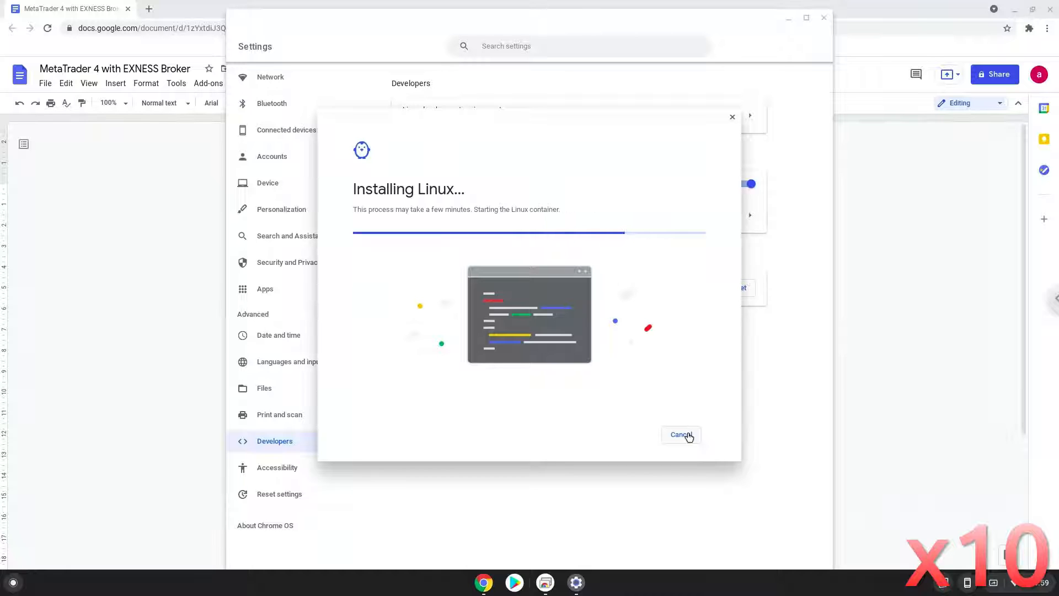
left_click(680, 434)
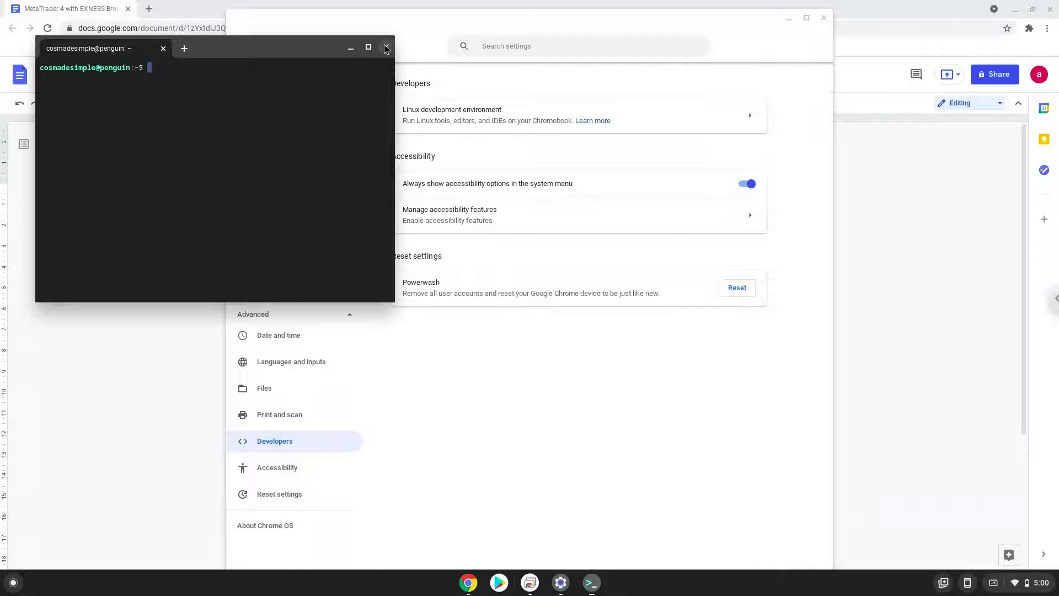
Close Settings and the first terminal, select the add-architecture command, and relaunch Terminal.
left_click(386, 47)
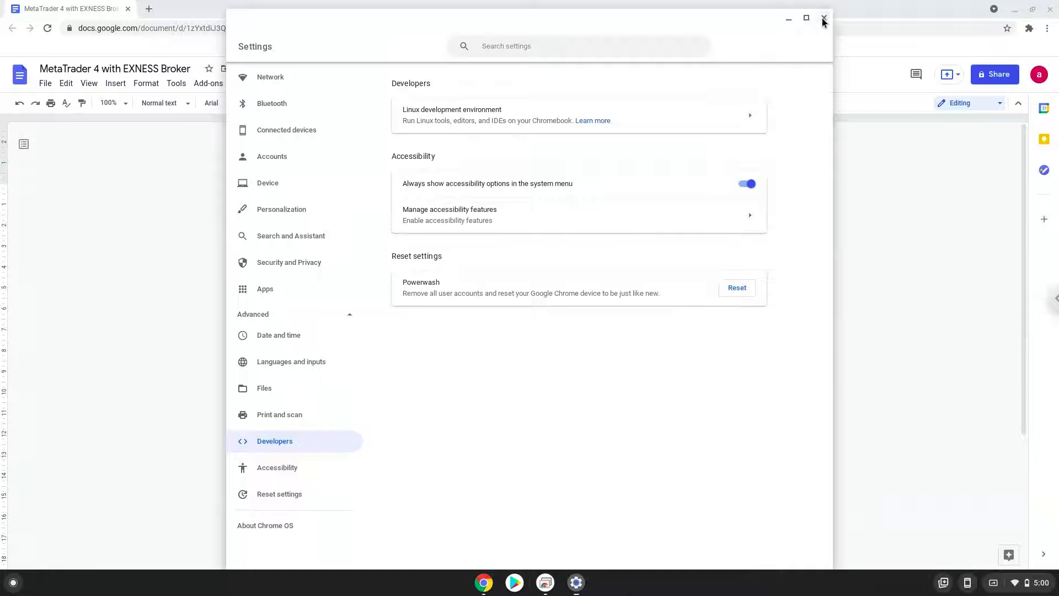
left_click(823, 19)
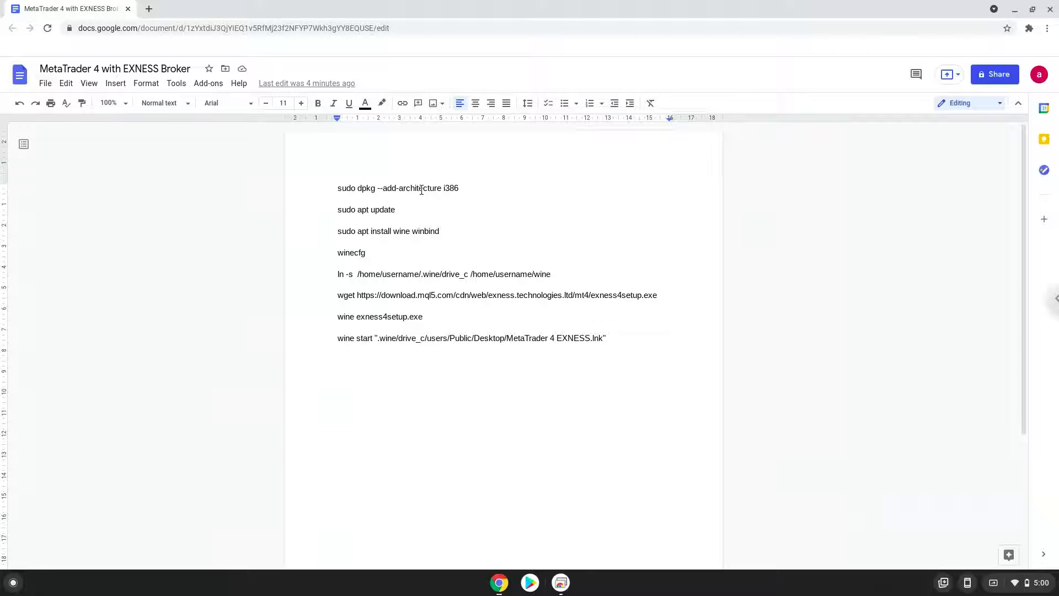
triple_click(399, 188)
type("ter")
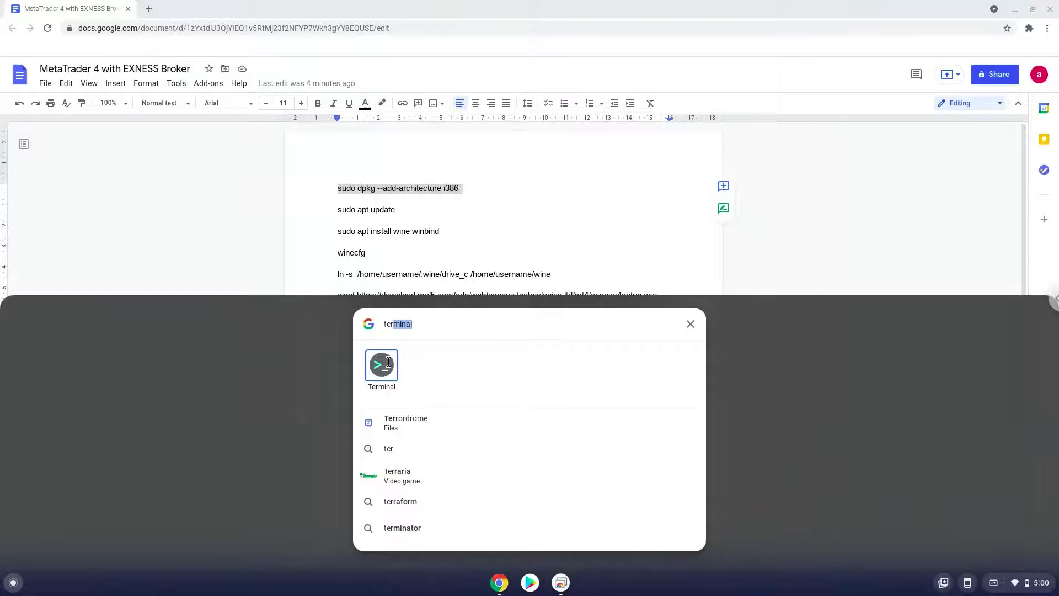
left_click(381, 365)
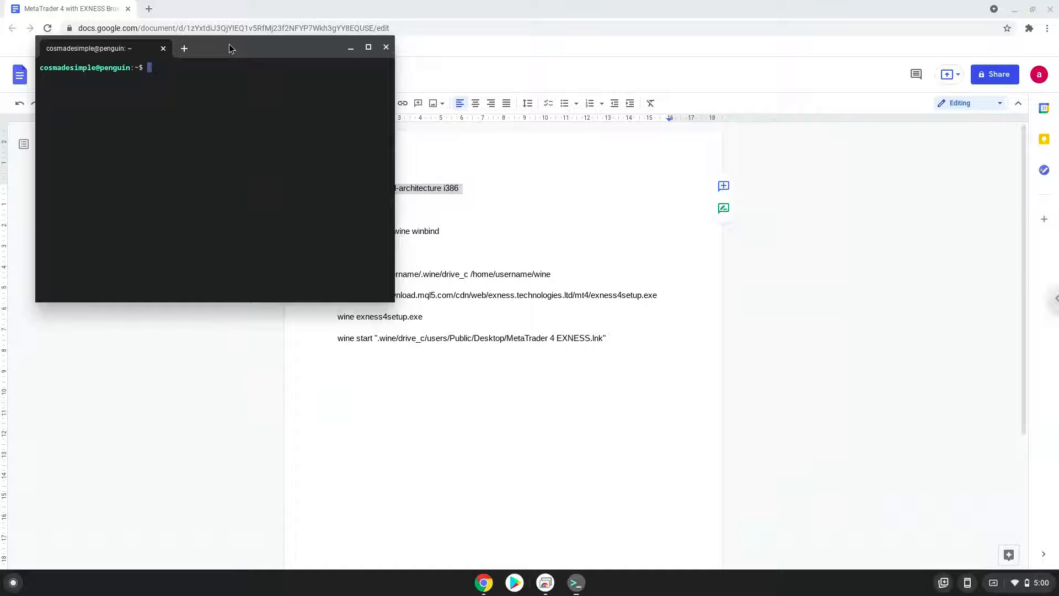
Maximize Terminal, run sudo dpkg --add-architecture i386, then copy and run sudo apt update.
left_click(369, 48)
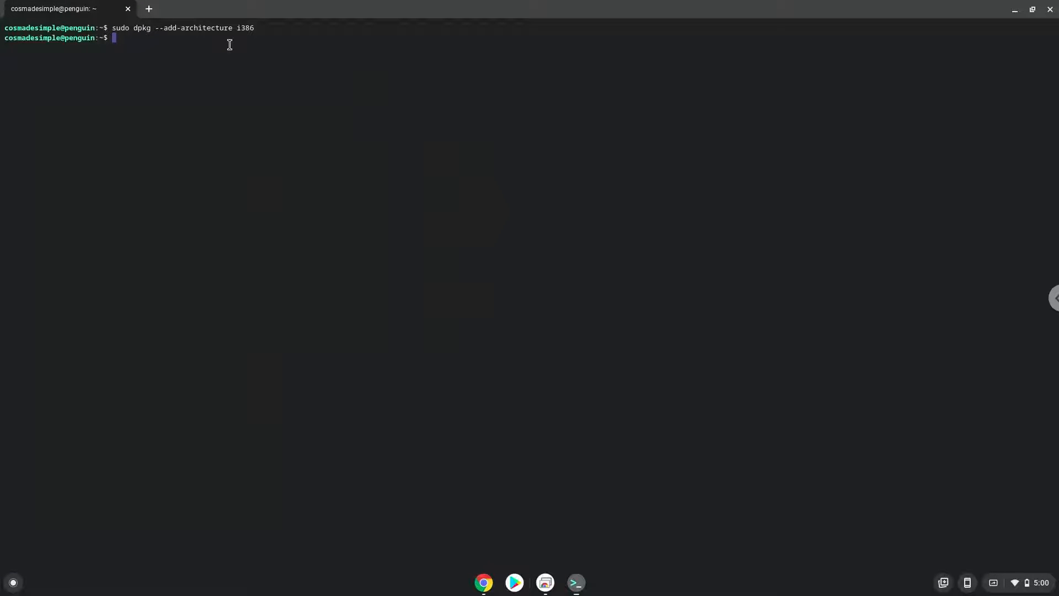
mouse_move(409, 450)
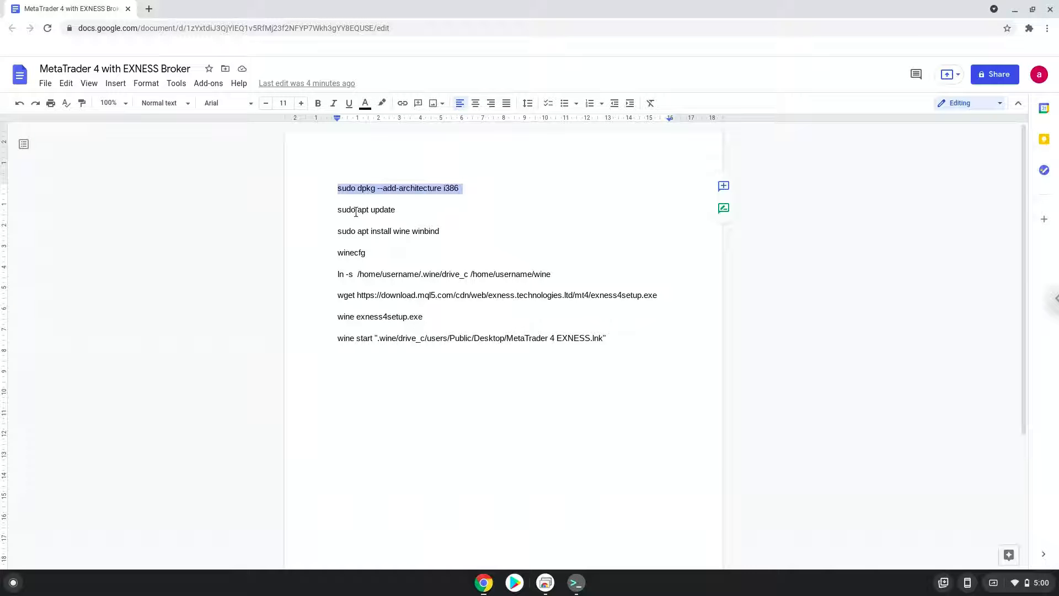
right_click(366, 210)
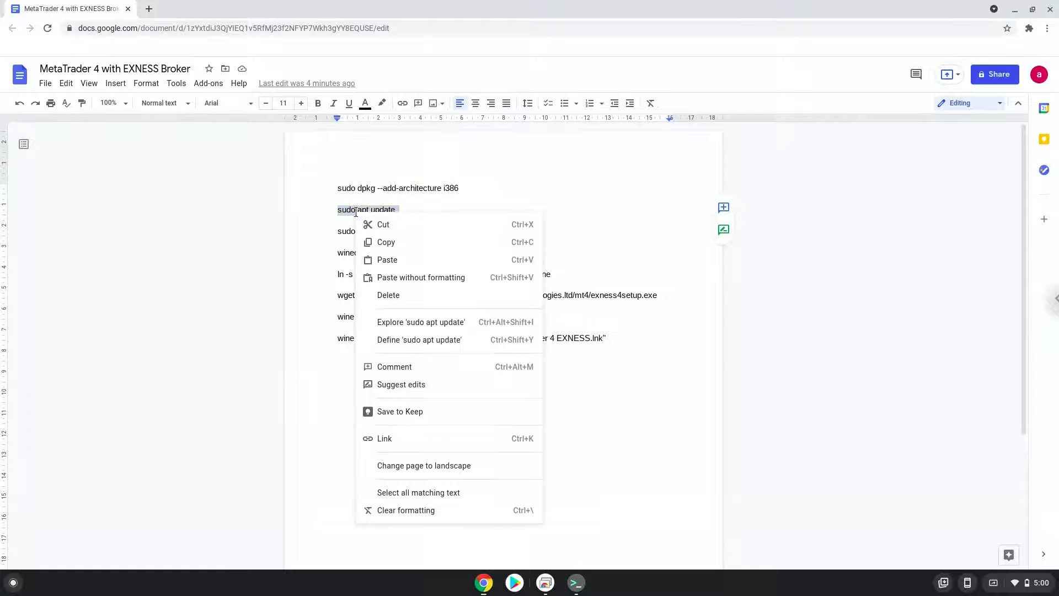
left_click(453, 357)
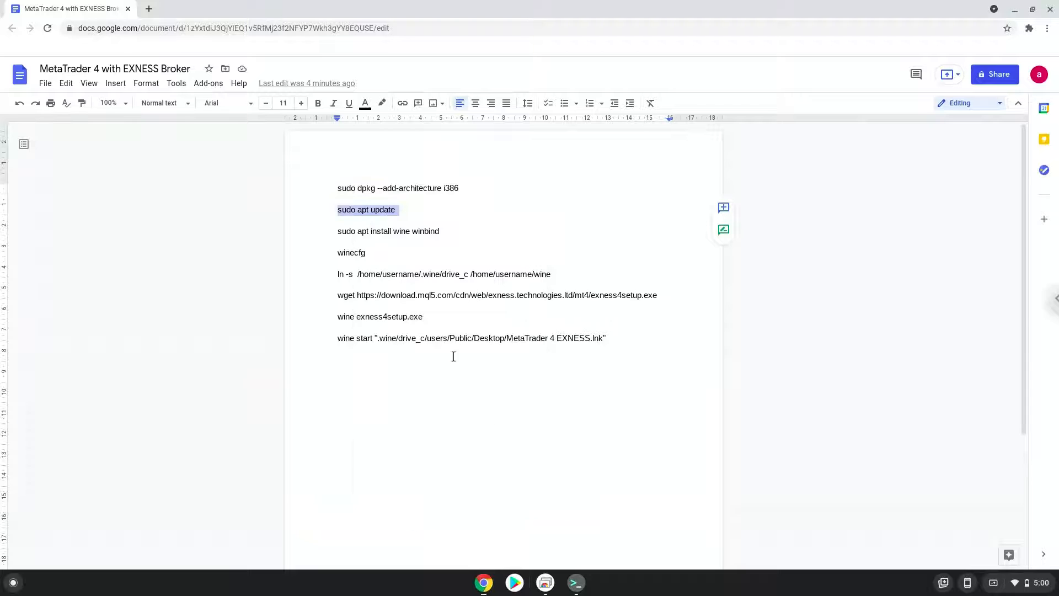
left_click(575, 583)
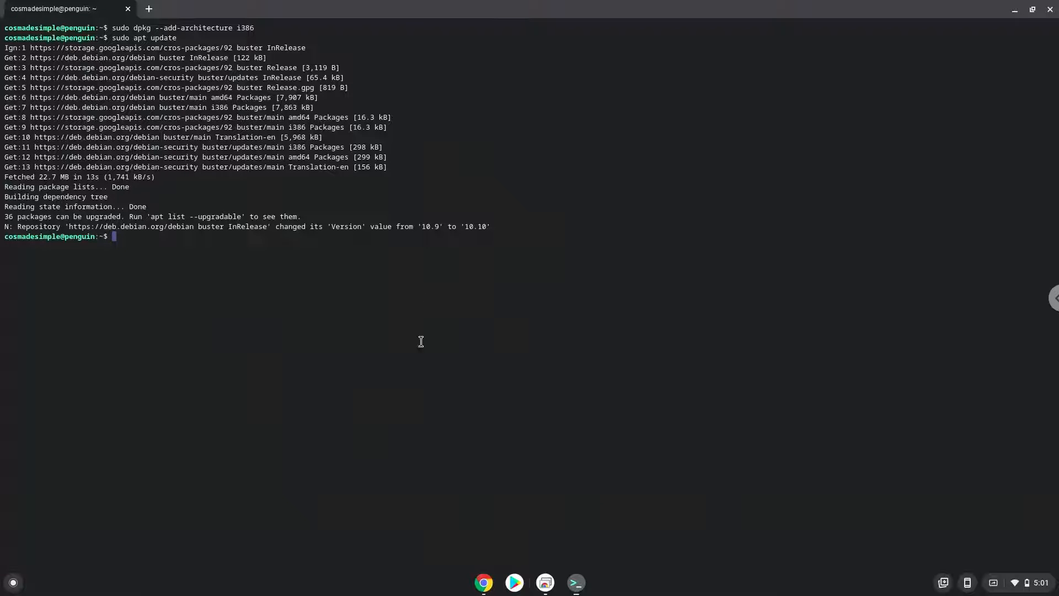
mouse_move(483, 582)
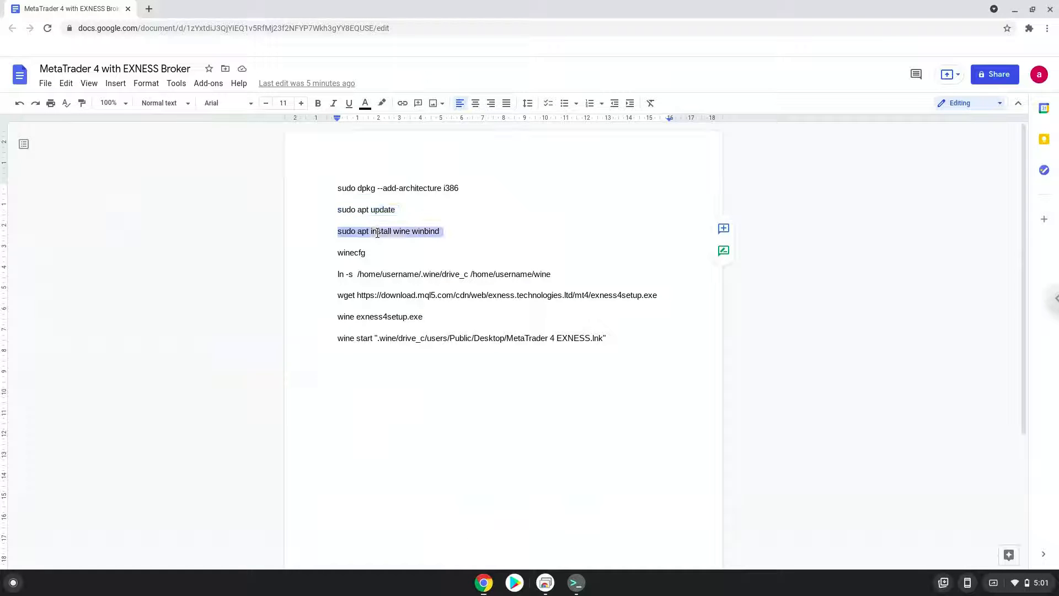
Copy and run sudo apt install wine winbind, confirming the required packages.
right_click(388, 230)
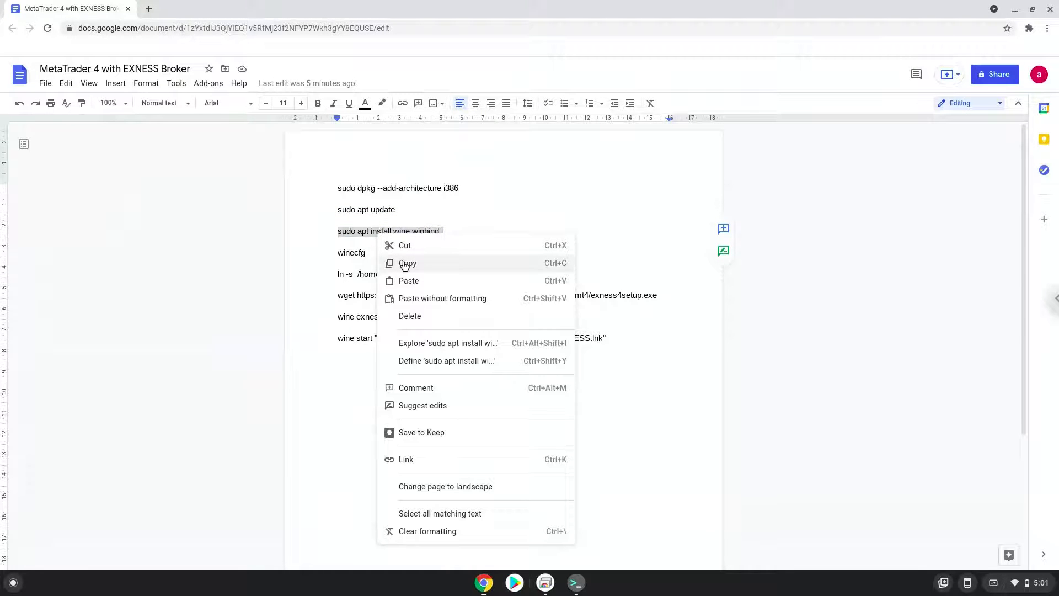
left_click(407, 263)
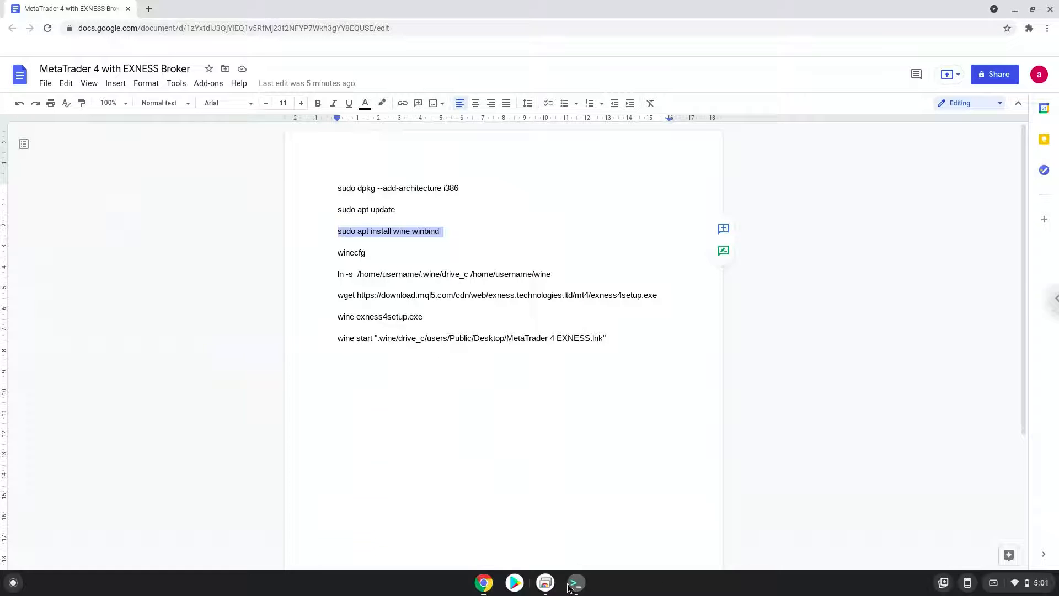
left_click(575, 582)
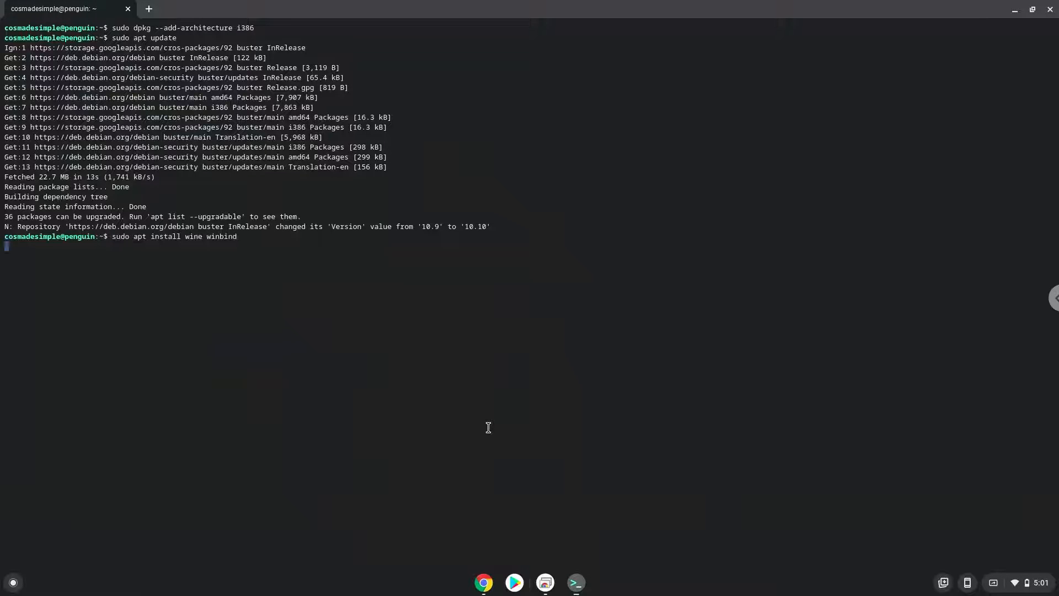
key("Return")
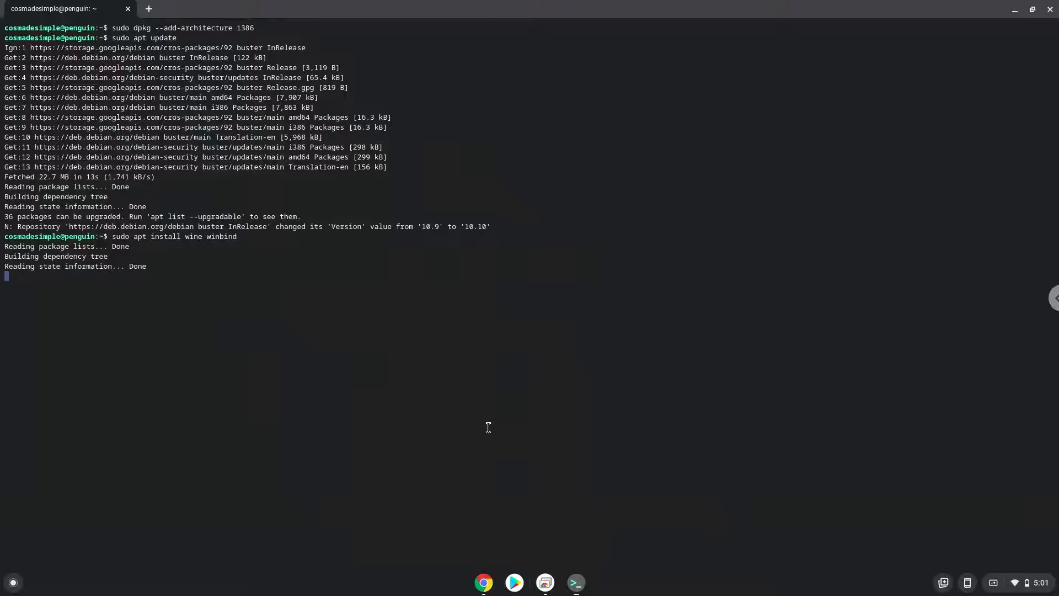
key("Return")
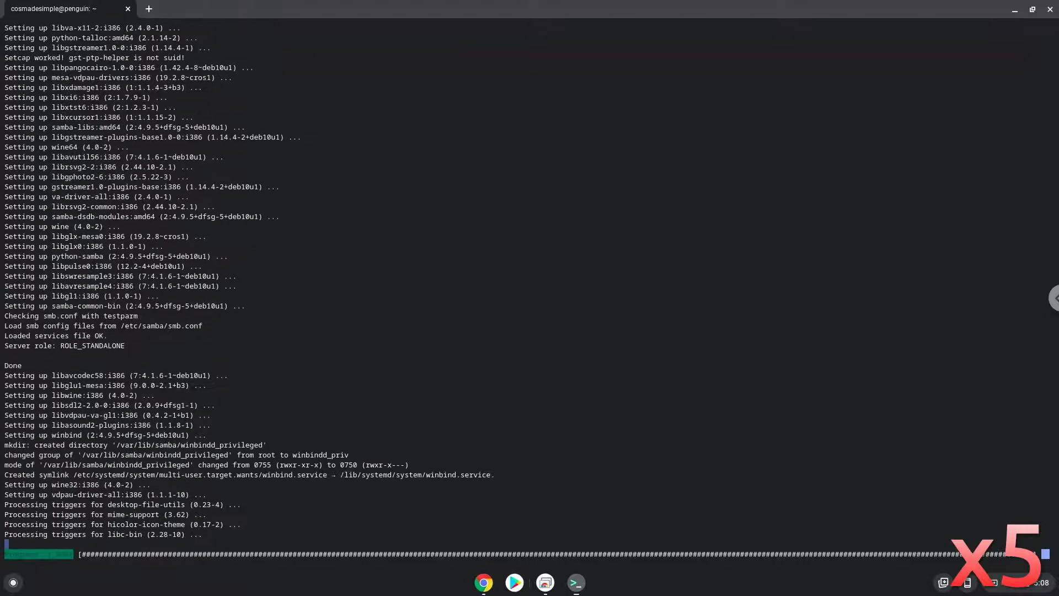
scroll("down", 3)
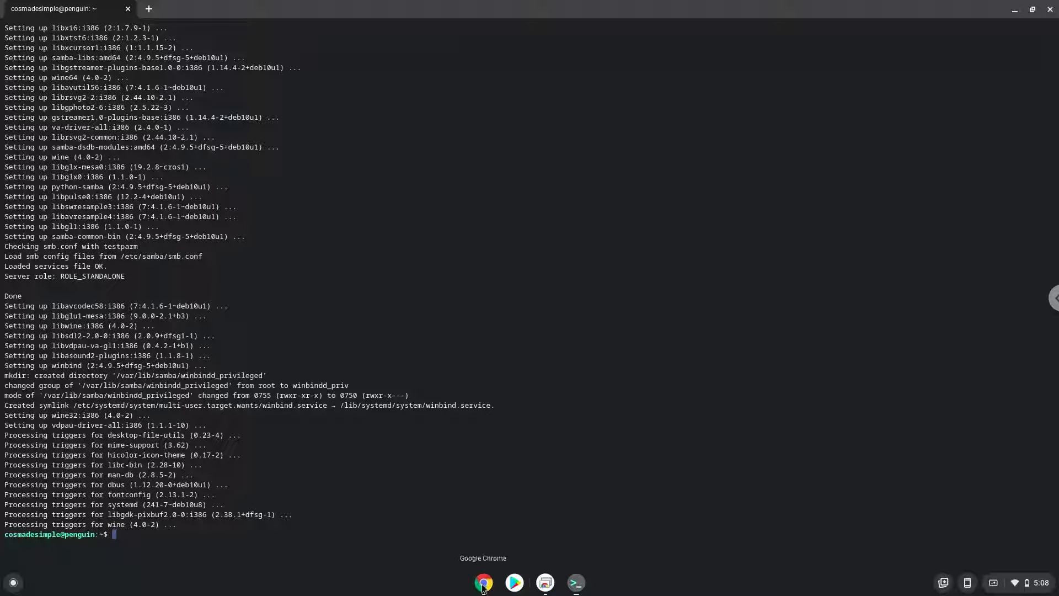
Run winecfg in Terminal to create the Wine configuration, then close its window.
left_click(483, 581)
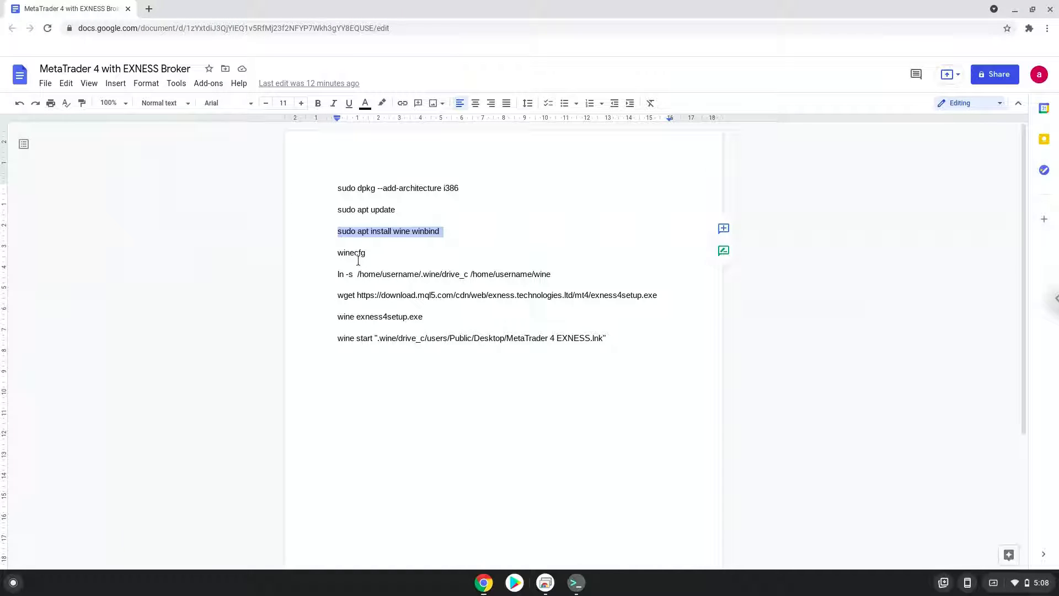
double_click(351, 253)
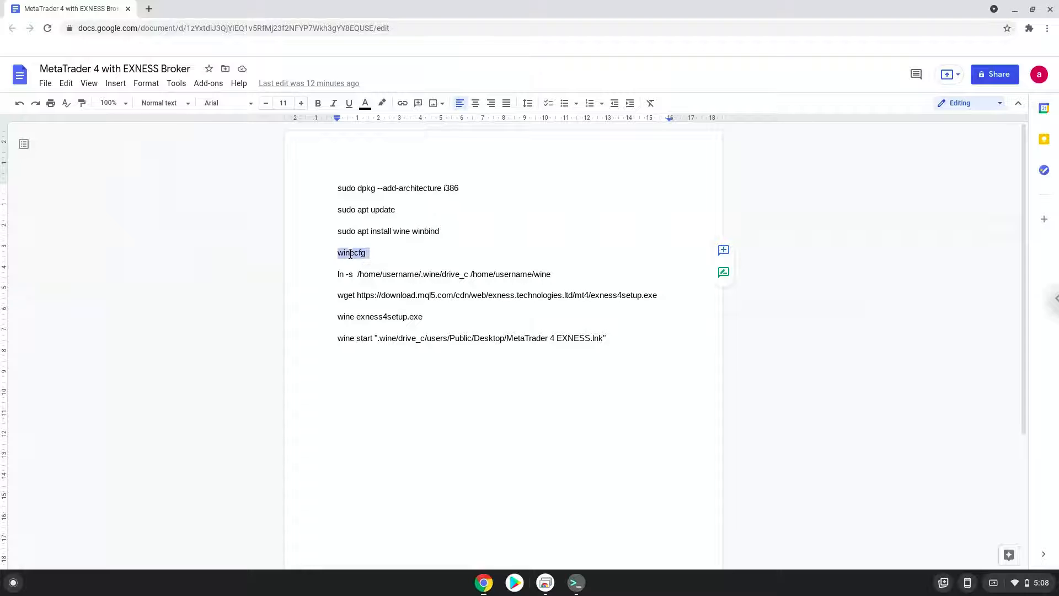
right_click(350, 253)
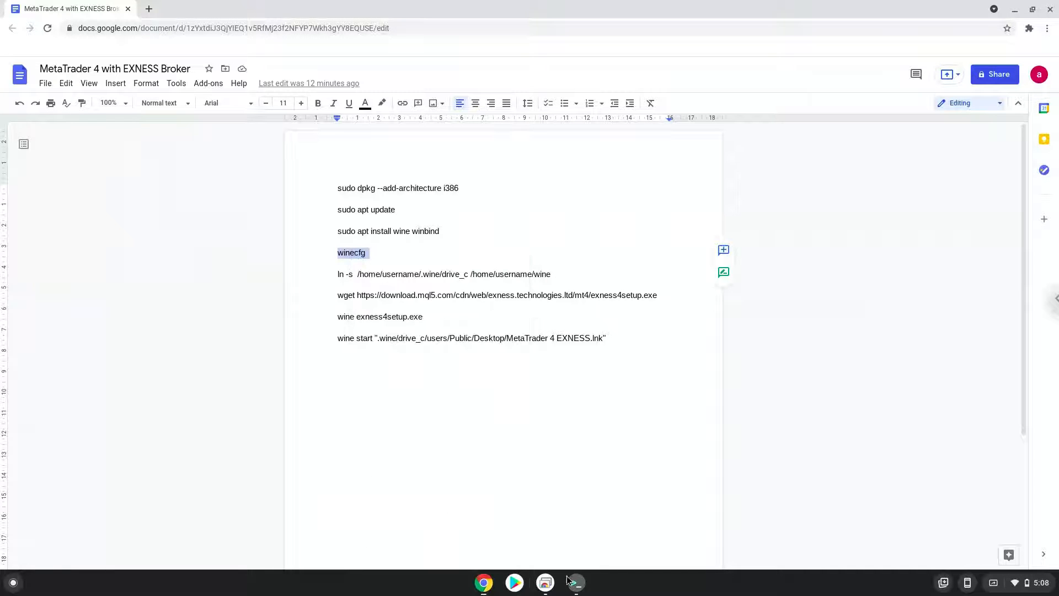
left_click(573, 582)
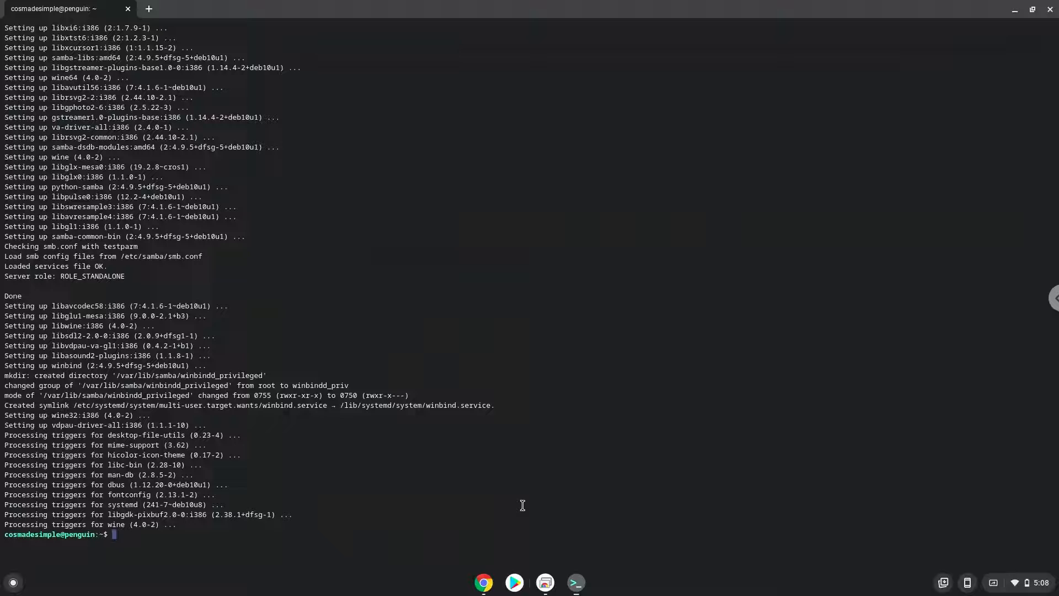
type("winecfg")
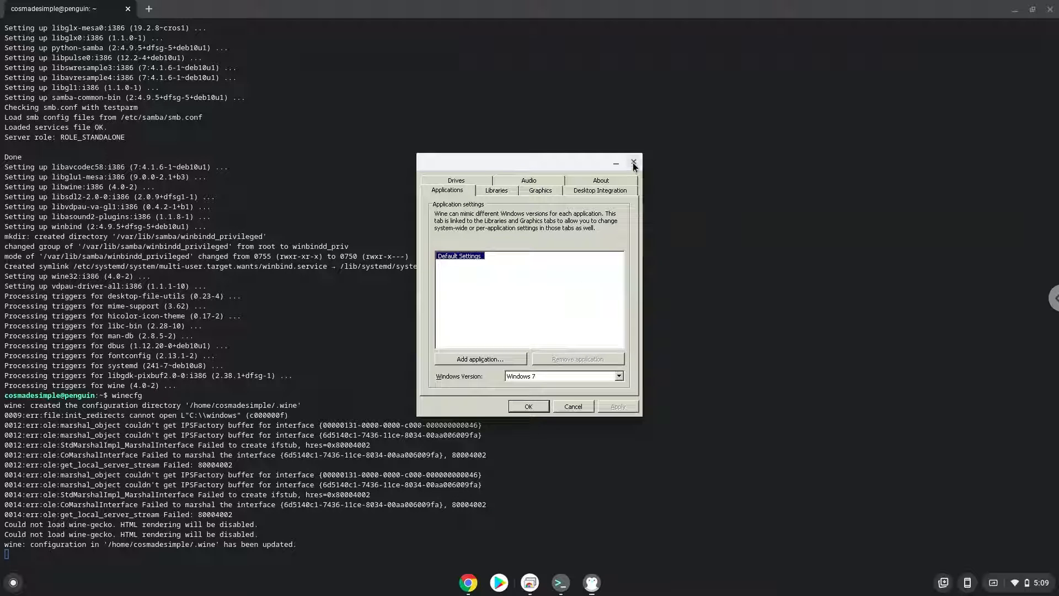
left_click(632, 164)
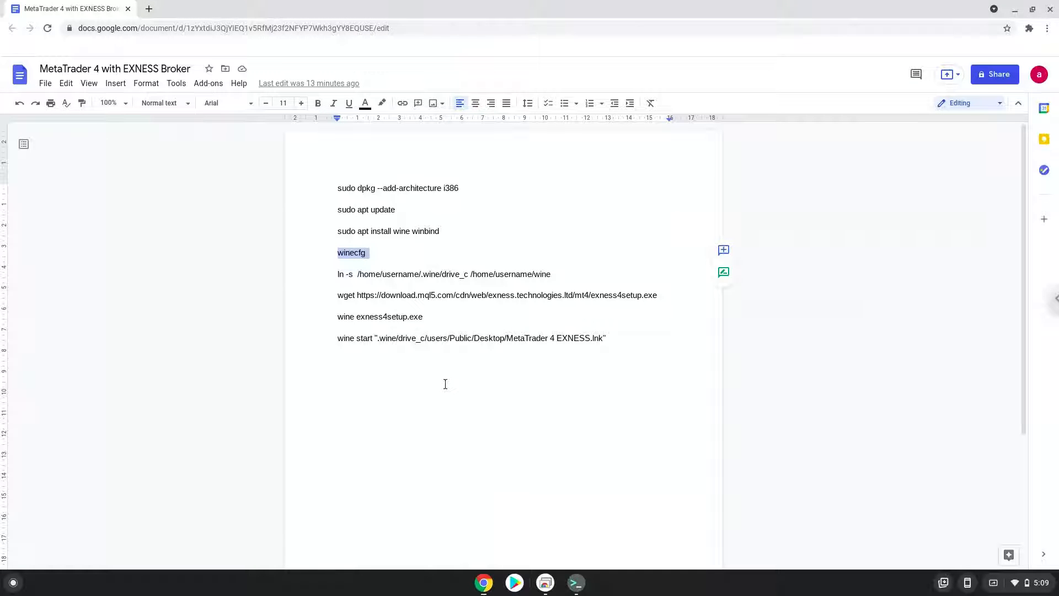
Replace 'username' with cosmadesimple in both ln -s paths and take the command to Terminal.
double_click(401, 273)
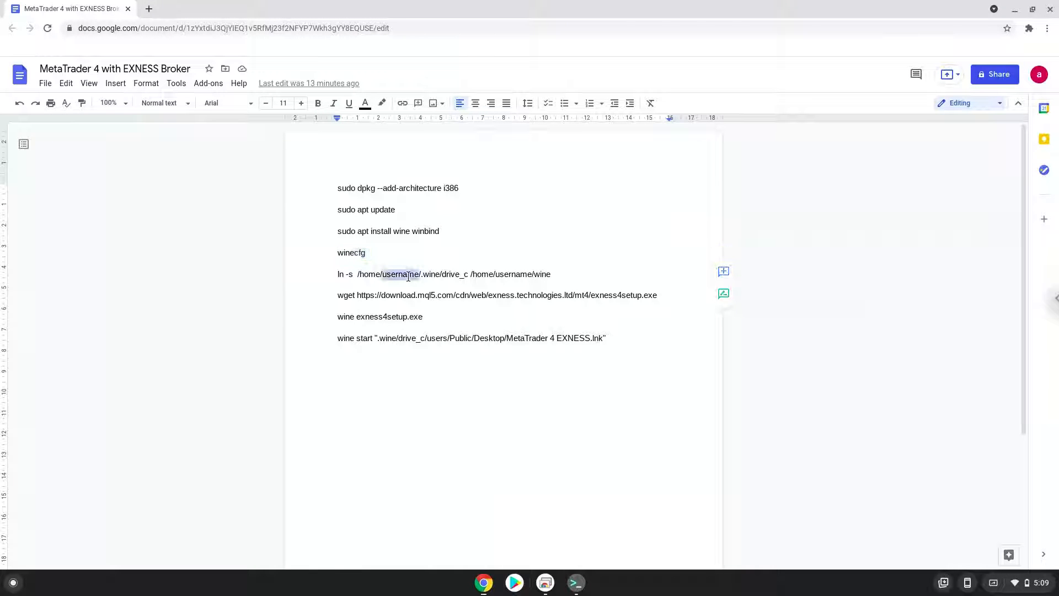
right_click(401, 274)
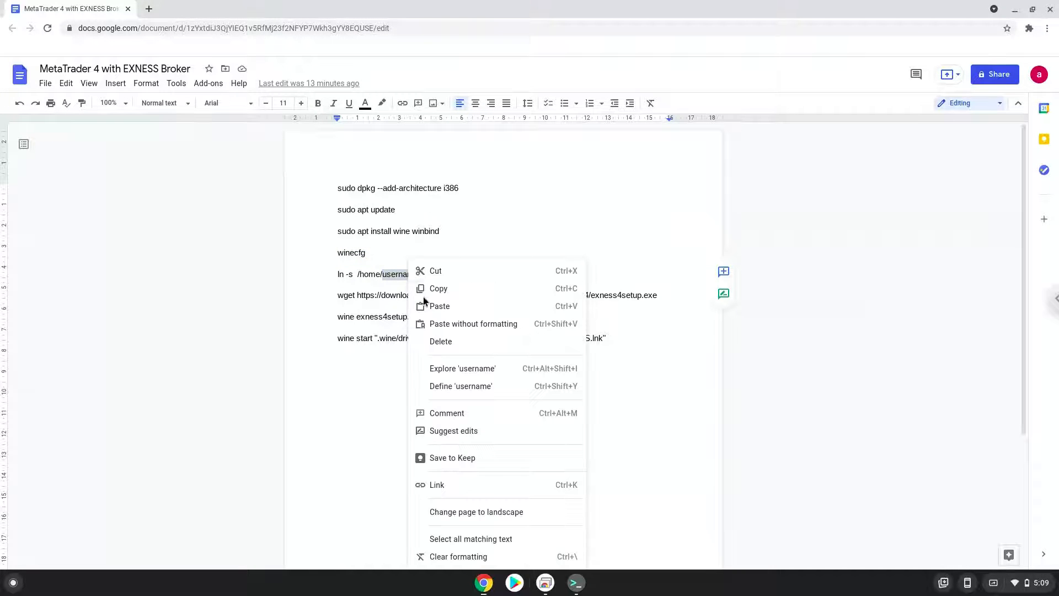
type("cosmadesimple/.wine/drive_c /home/")
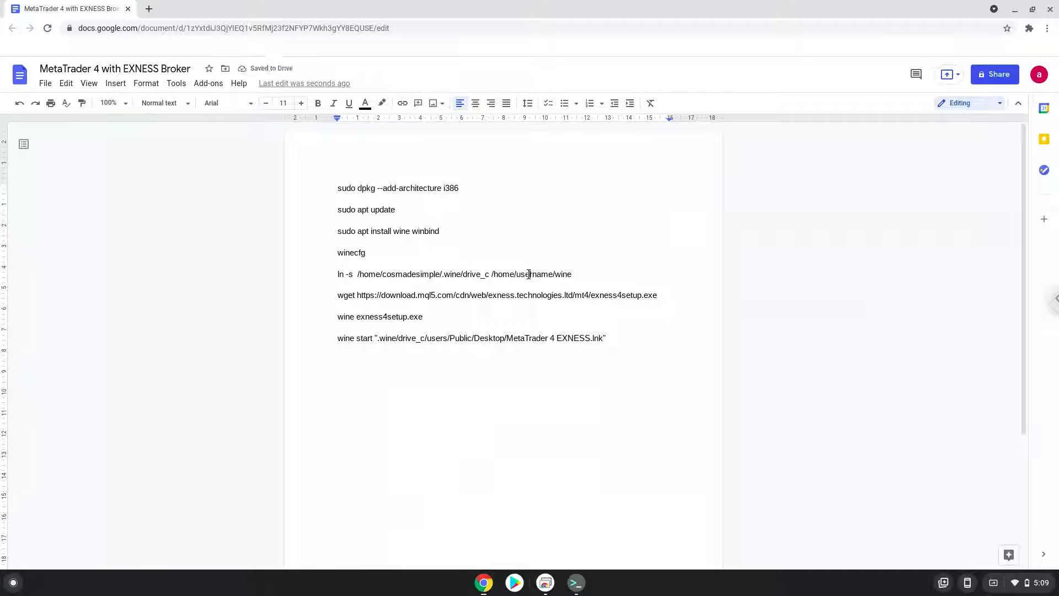
right_click(529, 274)
type("cosmadesimpl")
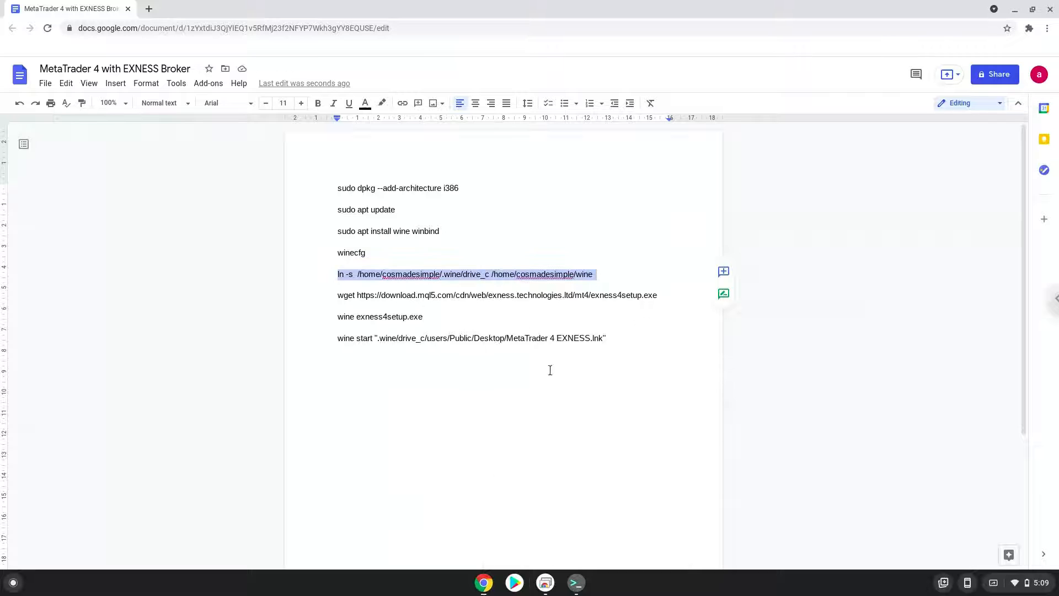
mouse_move(576, 583)
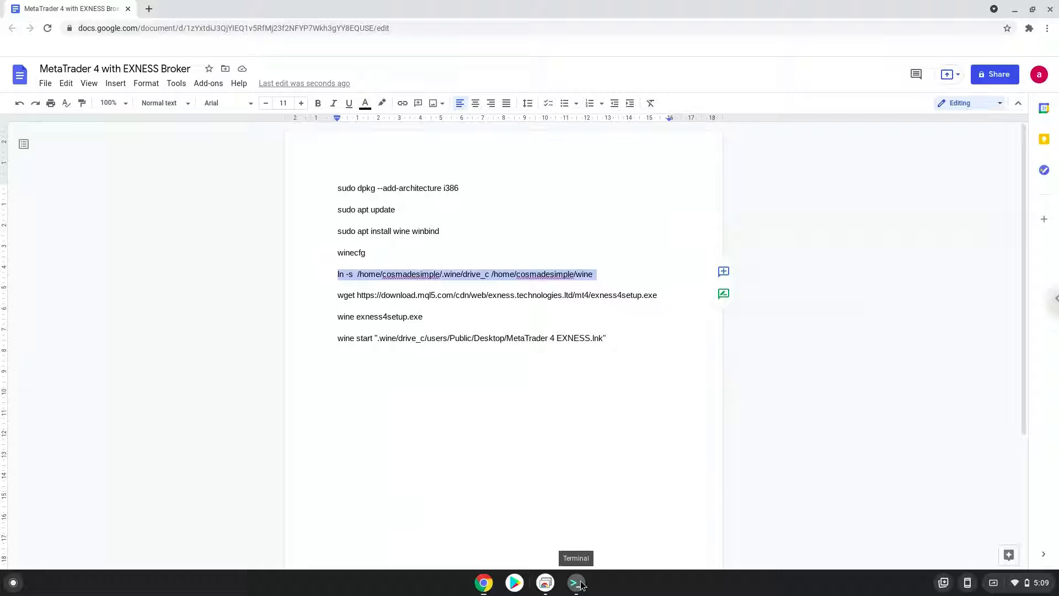
left_click(575, 582)
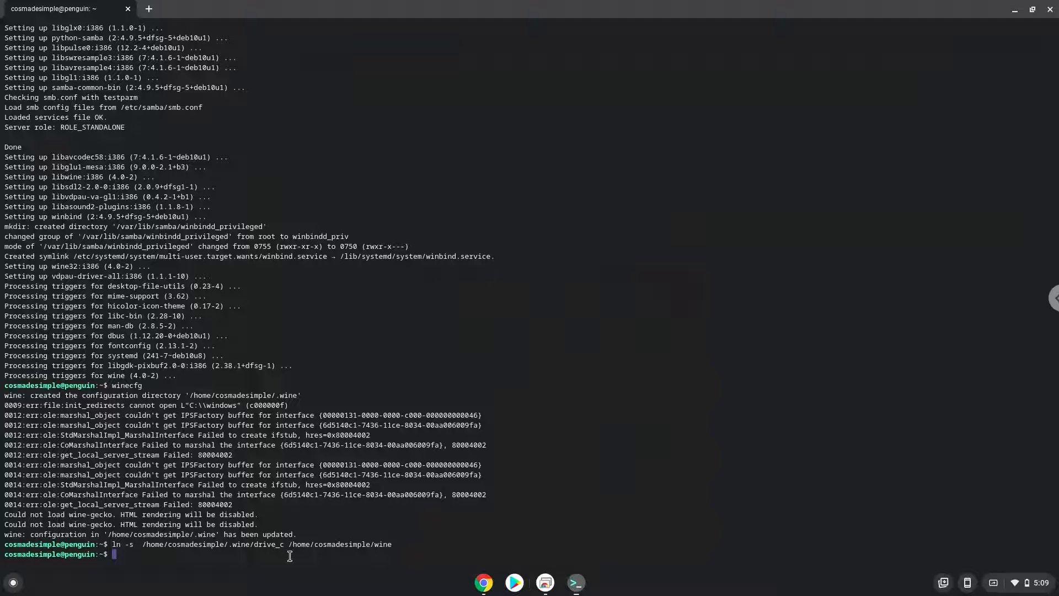
Check in Files that the linked wine folder under Linux files holds the Windows drive folders, then close it.
left_click(12, 582)
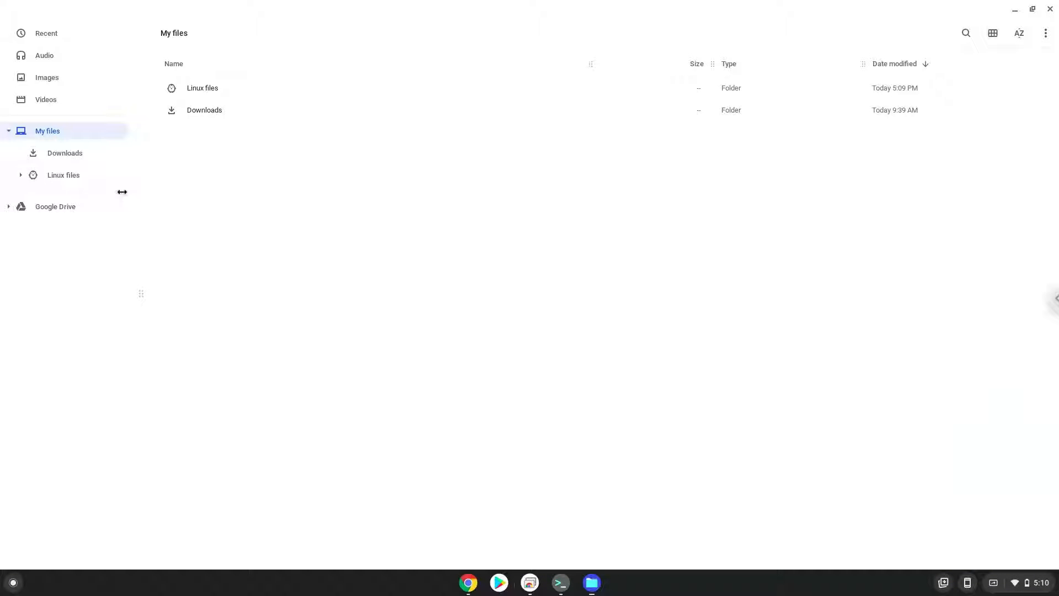
left_click(63, 175)
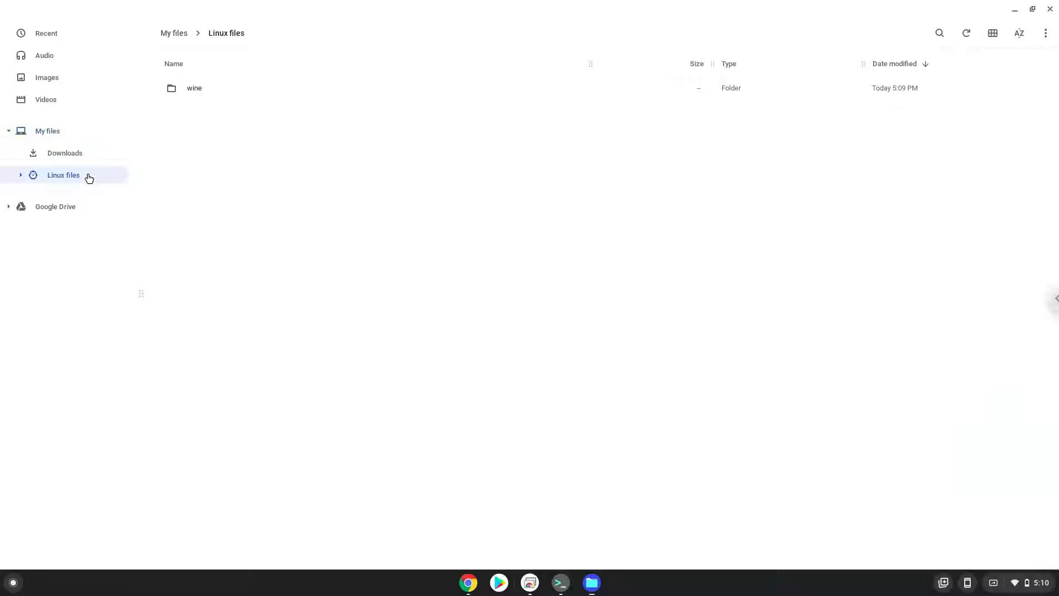
left_click(194, 88)
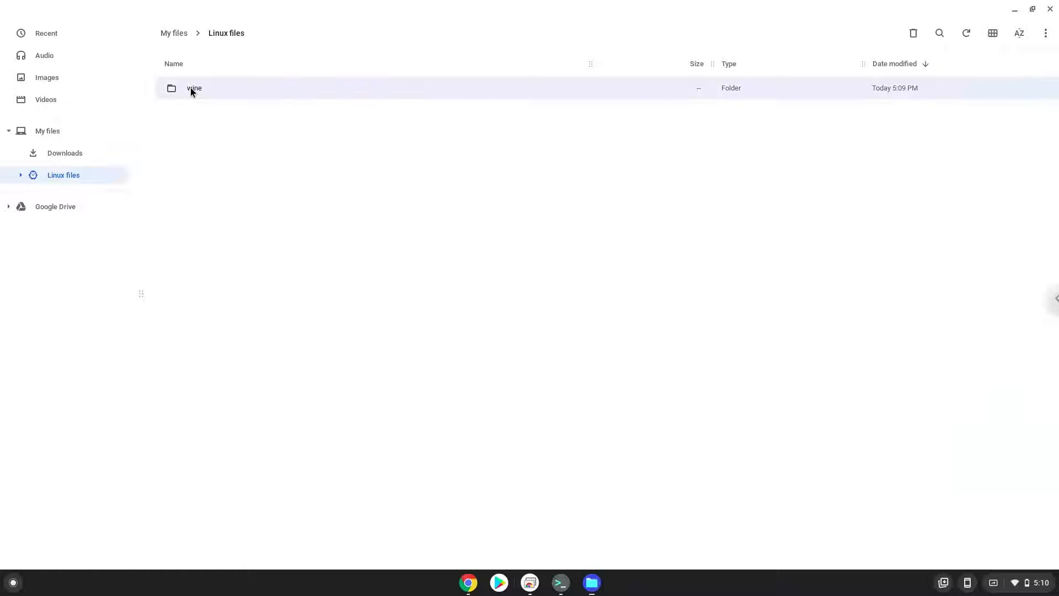
double_click(194, 89)
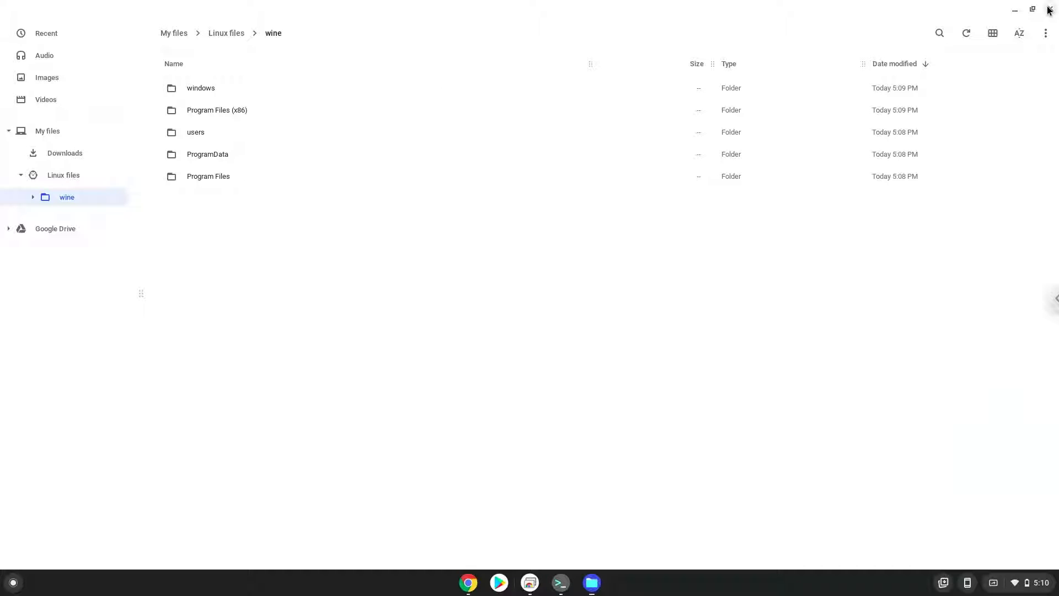
left_click(560, 581)
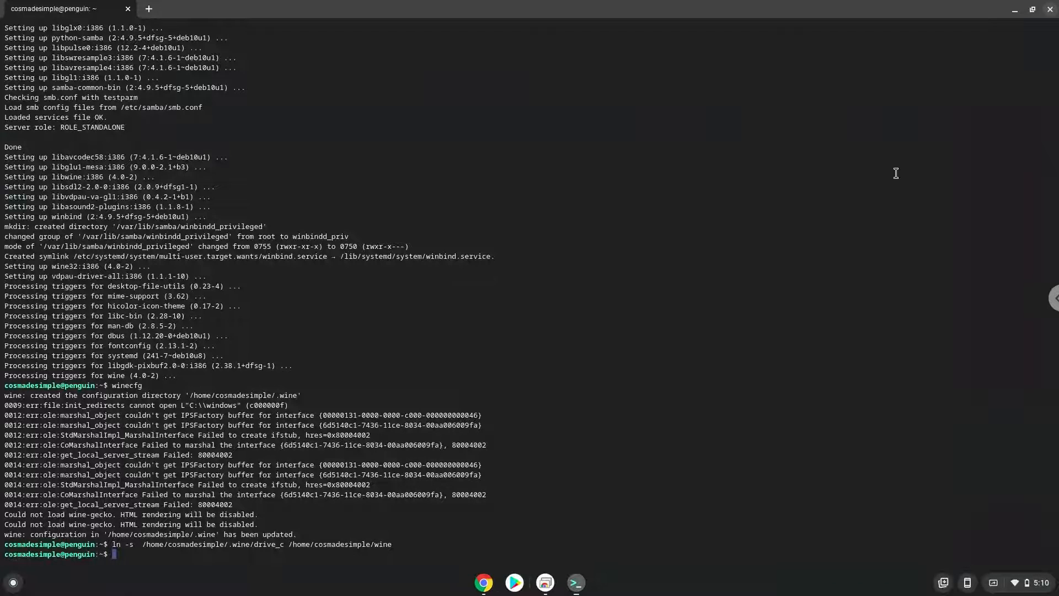
mouse_move(483, 582)
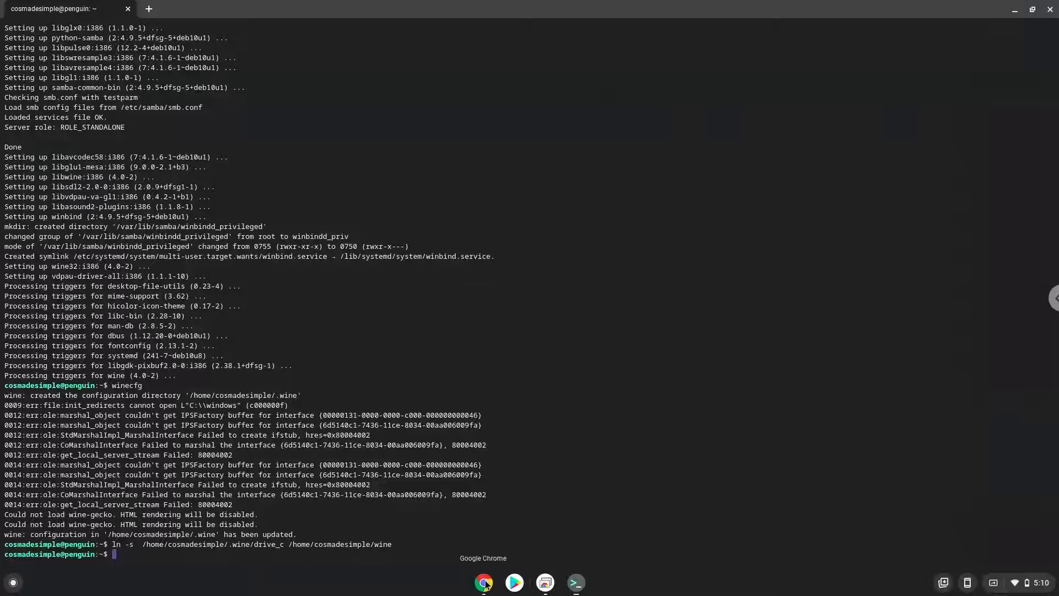
Copy and run the wget download for exness4setup.exe, then copy 'wine exness4setup.exe' for Terminal.
left_click(483, 581)
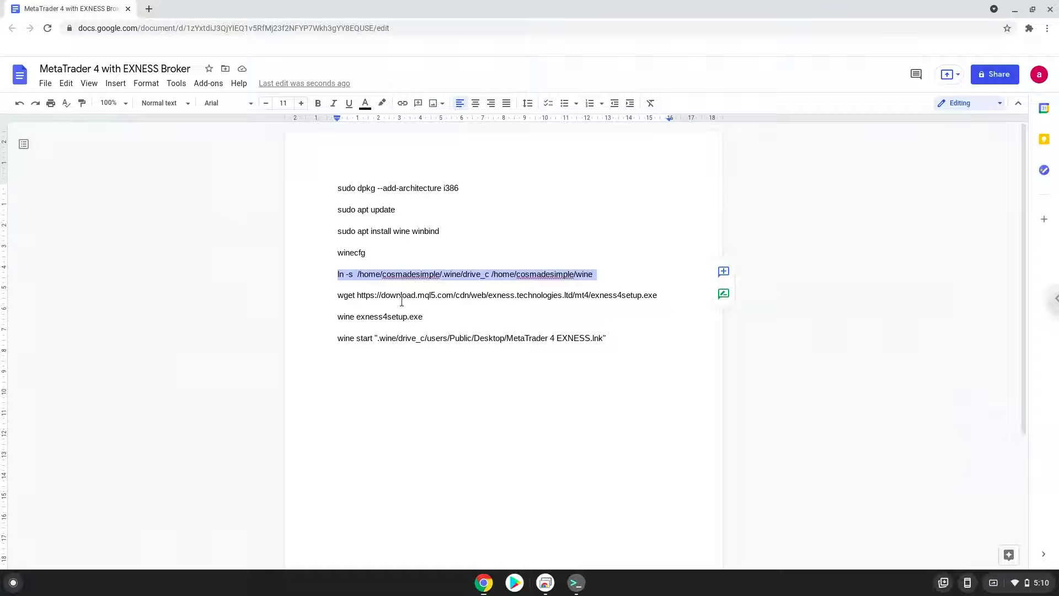
left_click(496, 294)
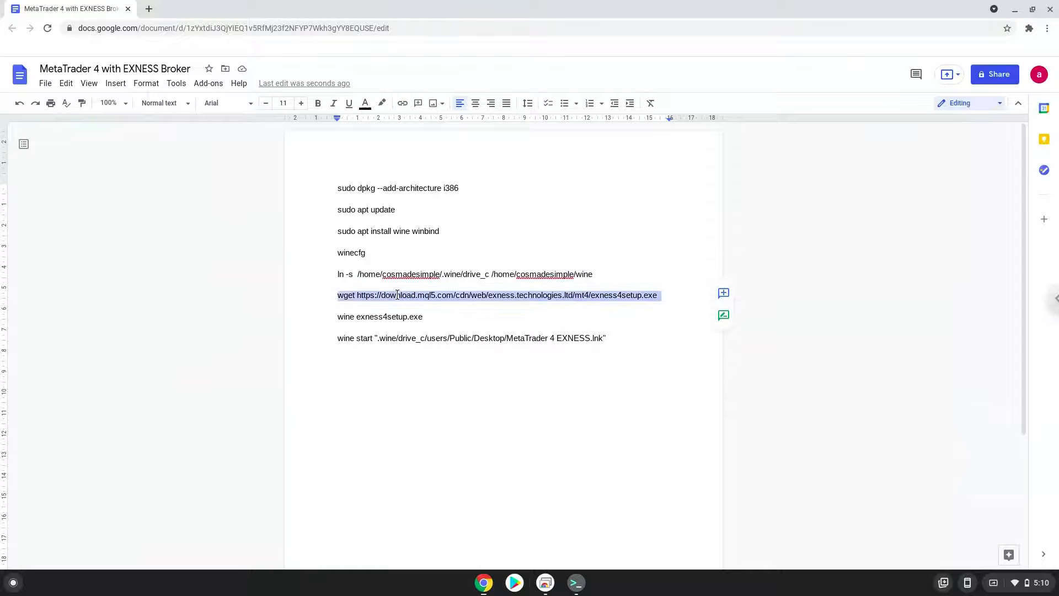
right_click(498, 296)
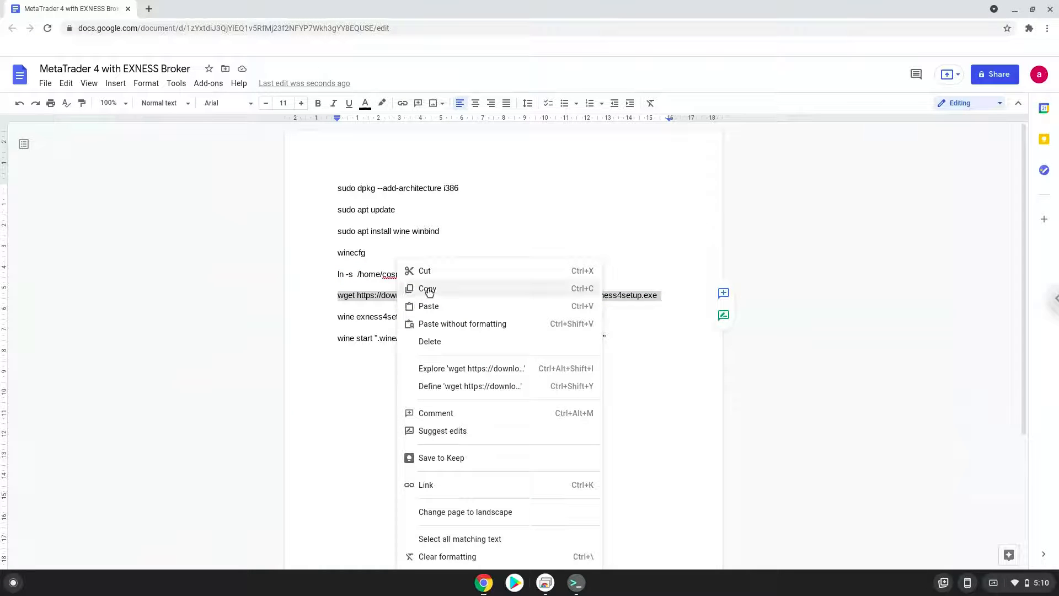
left_click(427, 288)
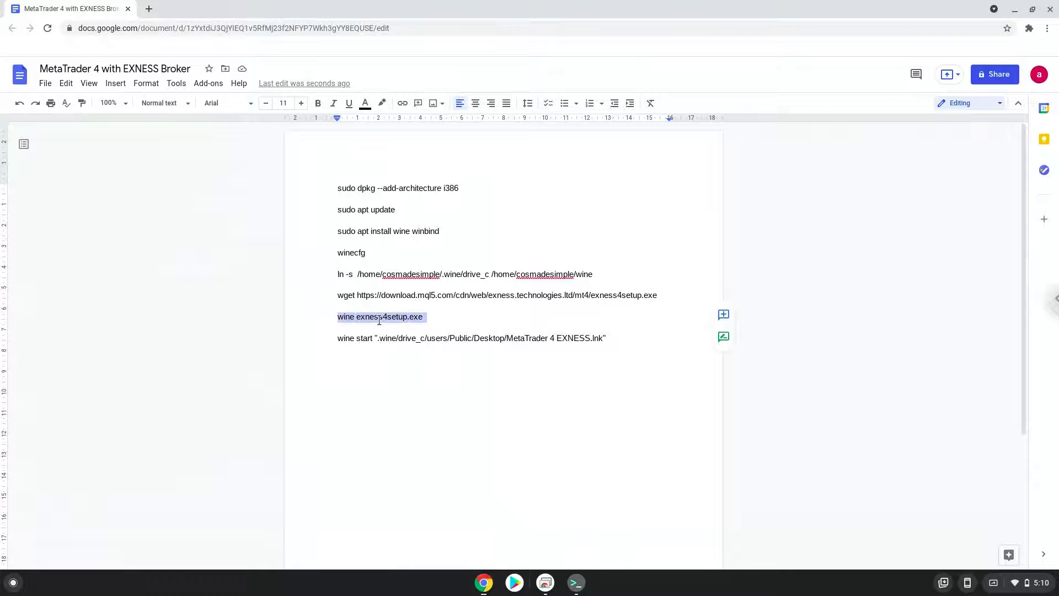
right_click(379, 317)
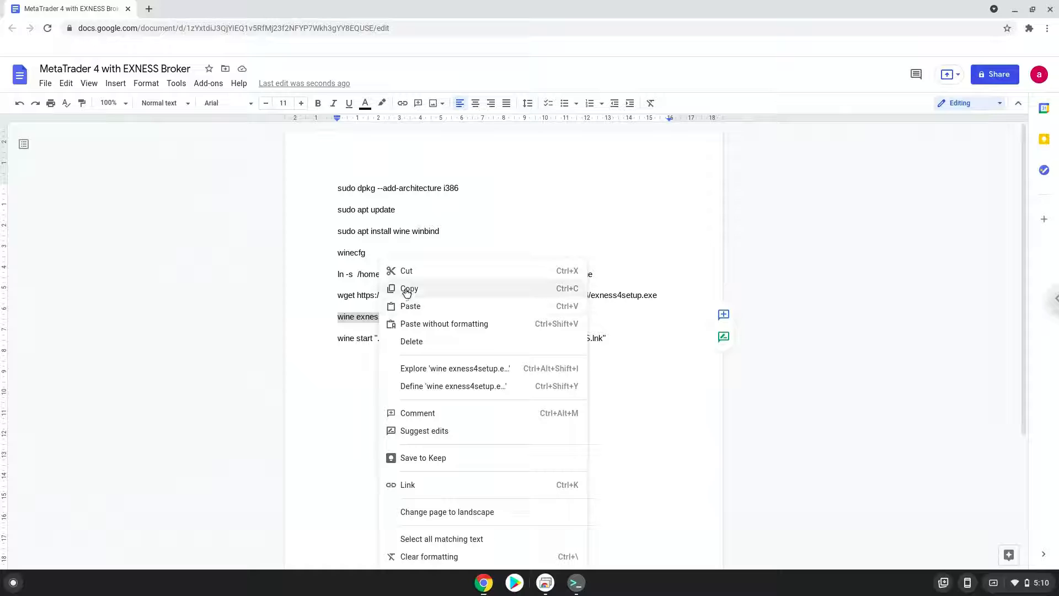
left_click(409, 288)
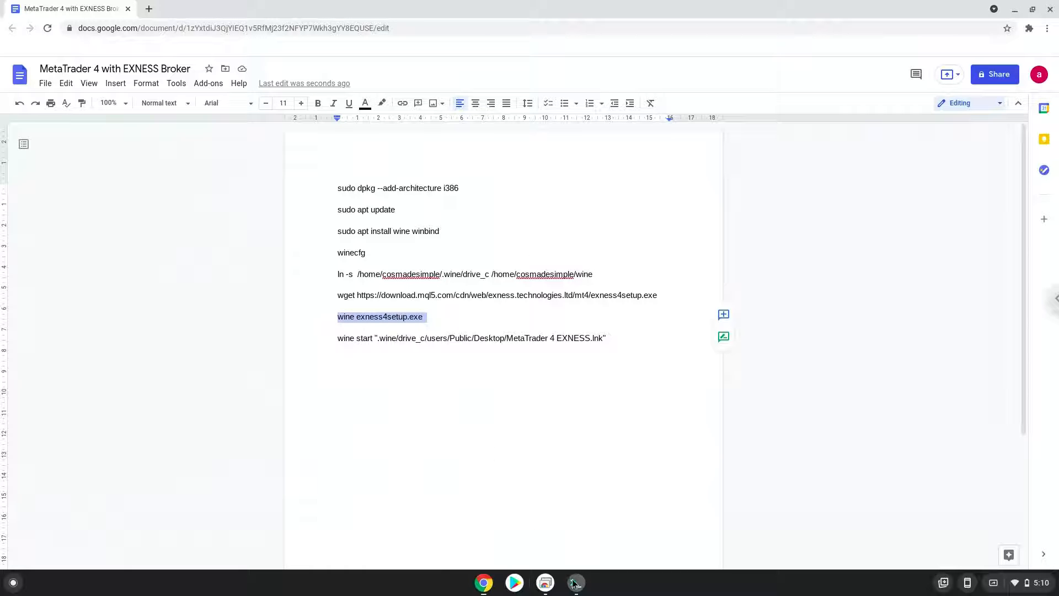
left_click(575, 582)
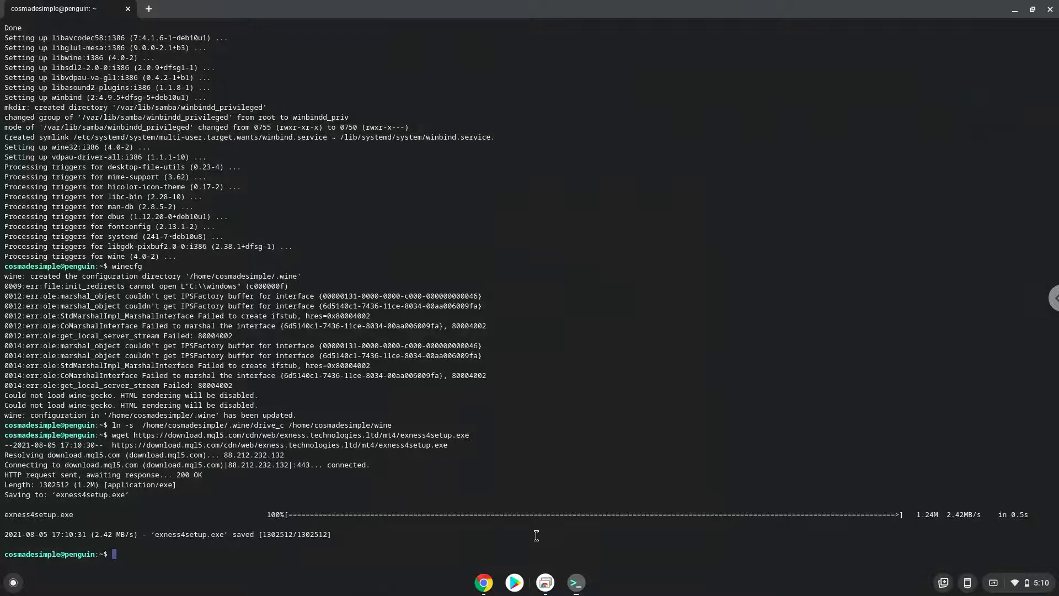
Run wine exness4setup.exe, accept the license, and finish the EXNESS MetaTrader 4 installation.
type("wine exness4setup.exe")
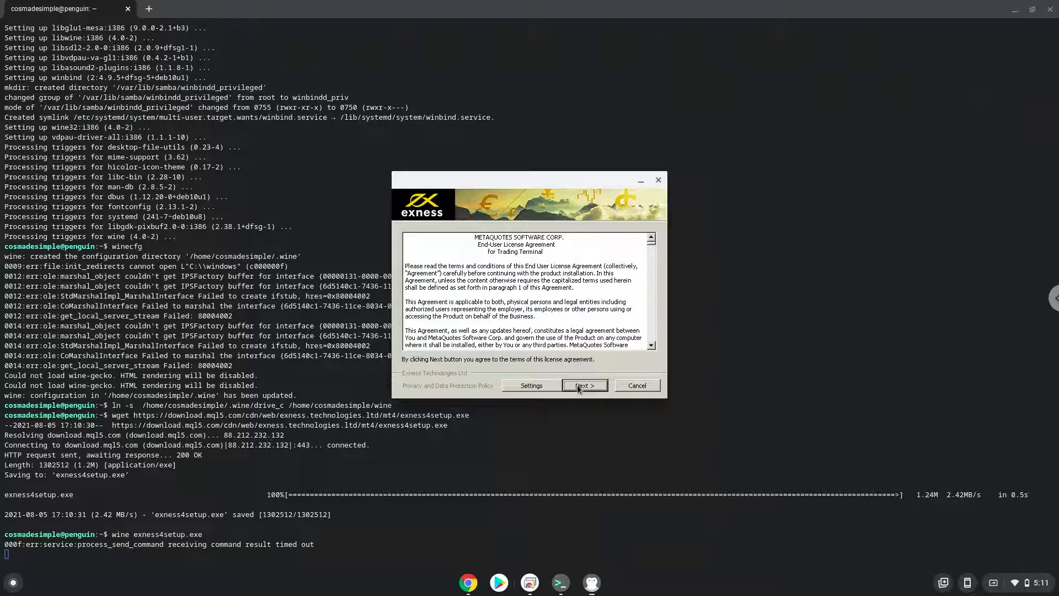
left_click(581, 385)
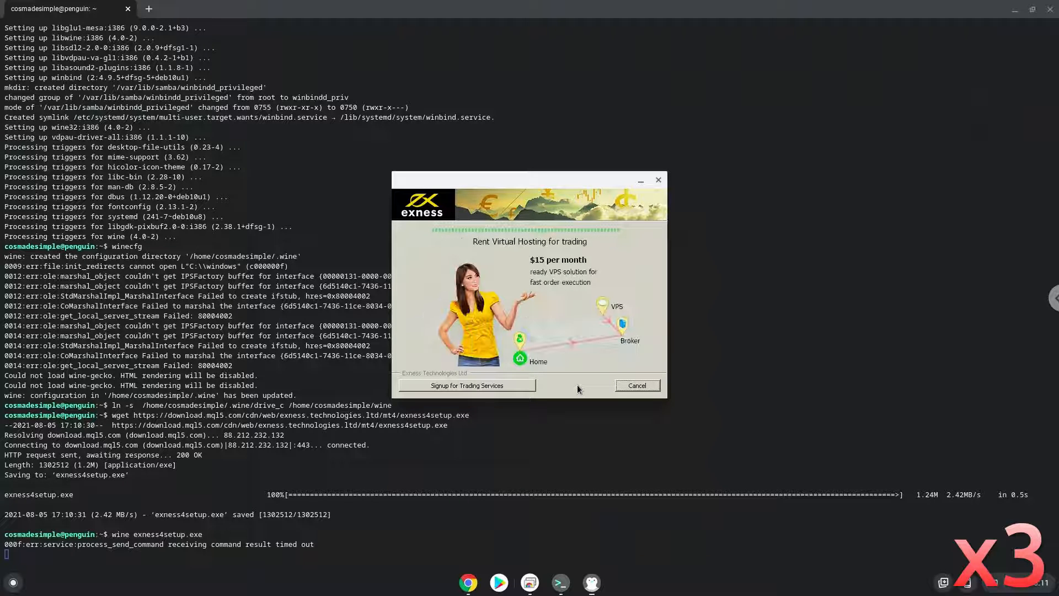
left_click(635, 385)
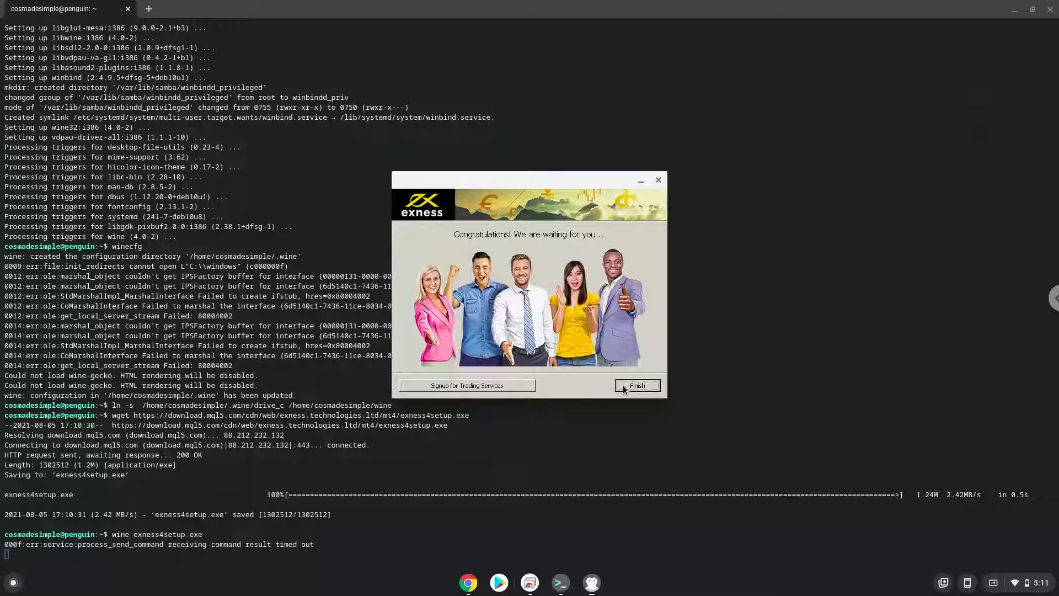
left_click(635, 385)
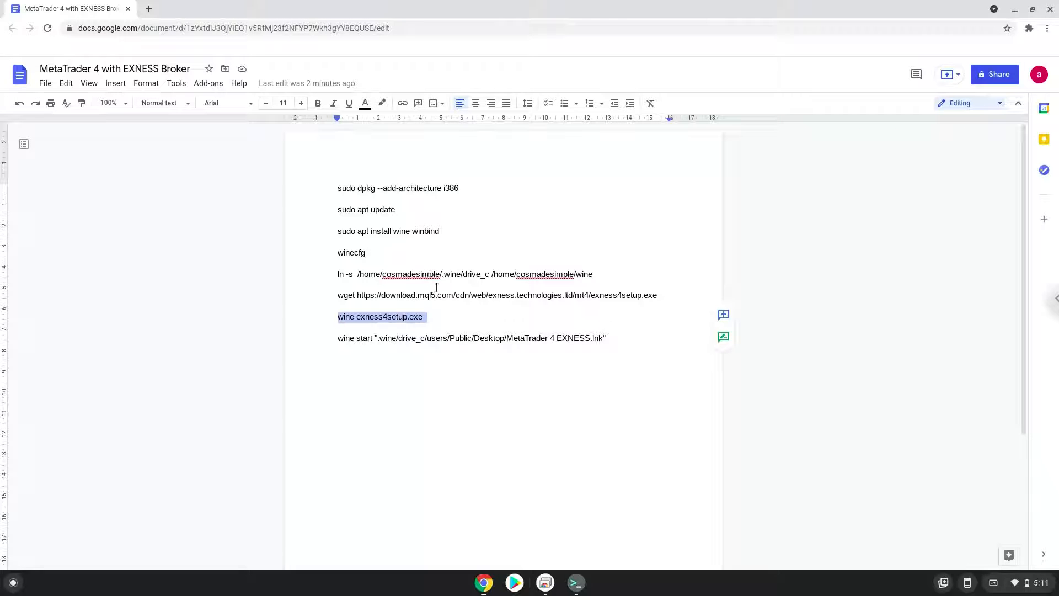
Launch MetaTrader 4 EXNESS via wine start on its Public Desktop .lnk shortcut, then close the notes window.
left_click(462, 338)
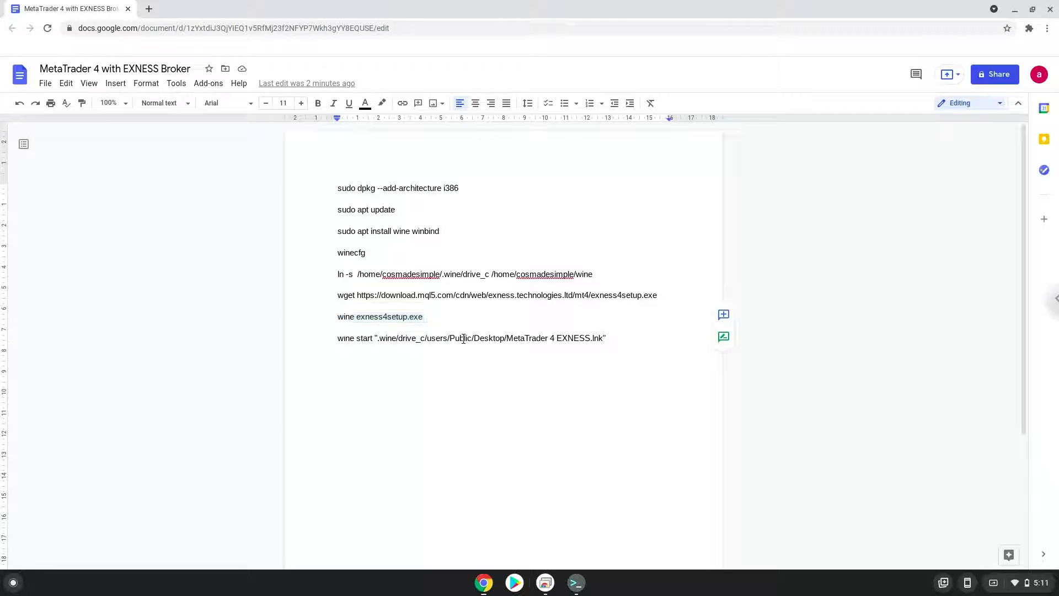
right_click(471, 338)
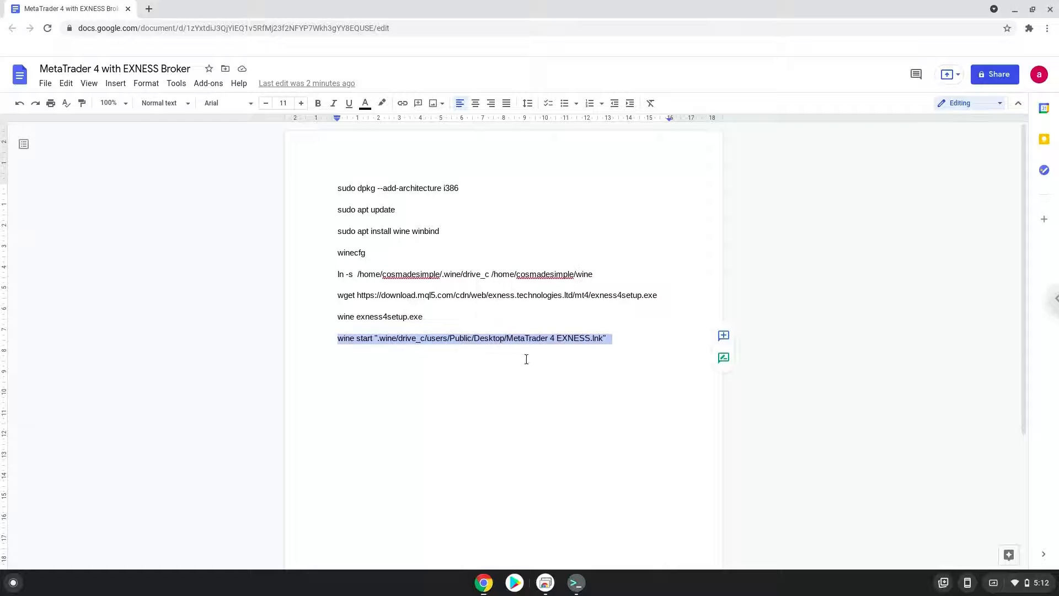
left_click(575, 583)
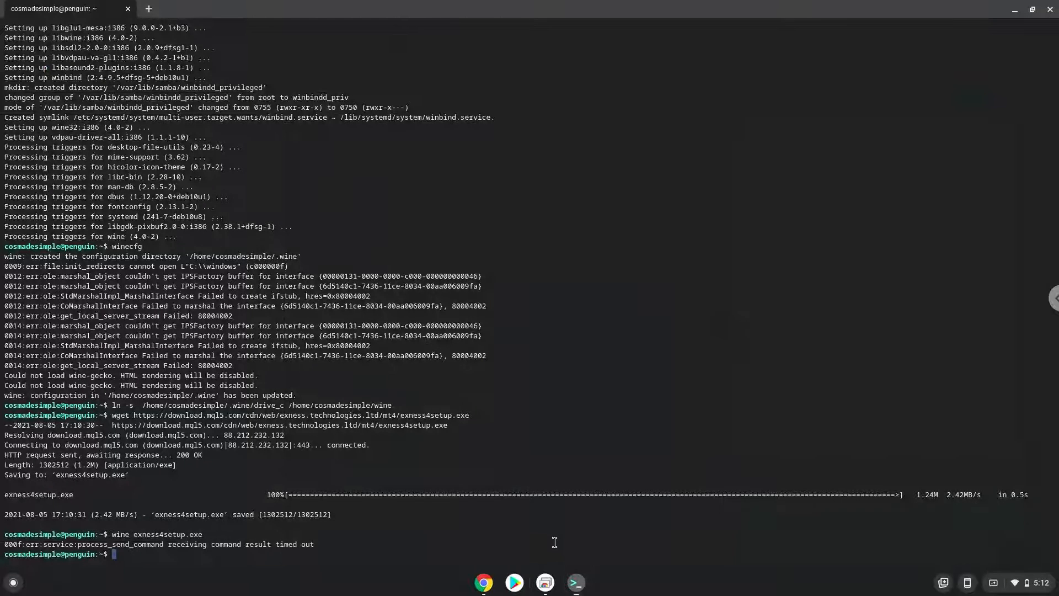
type("wine start \".wine/drive_c/users/Public/Desktop/MetaTrader 4 EXNESS.lnk\"")
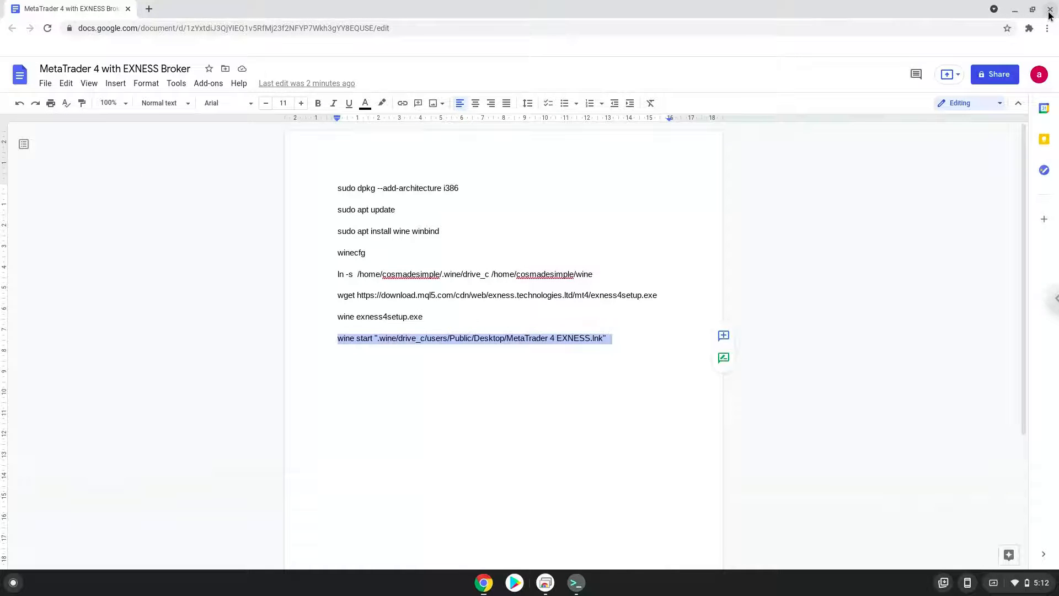
left_click(1049, 11)
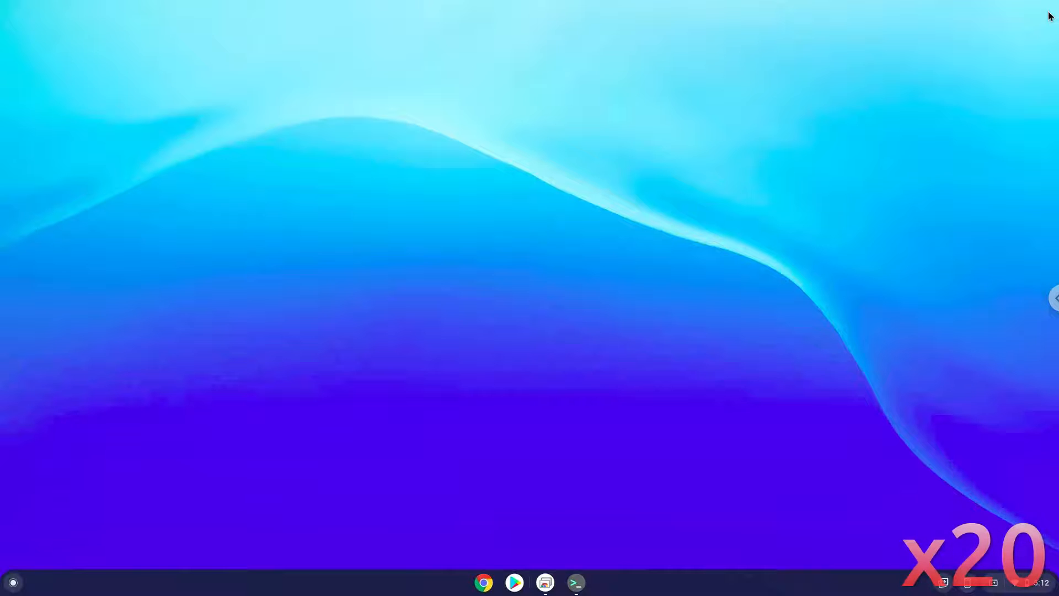